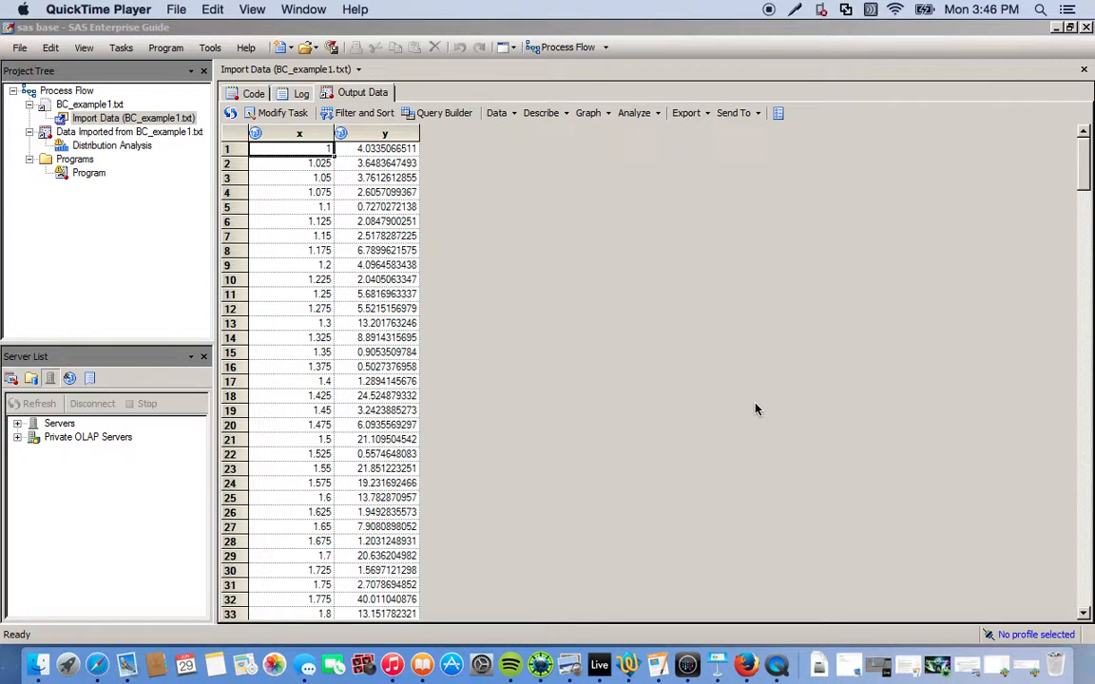
pyautogui.moveTo(296, 144)
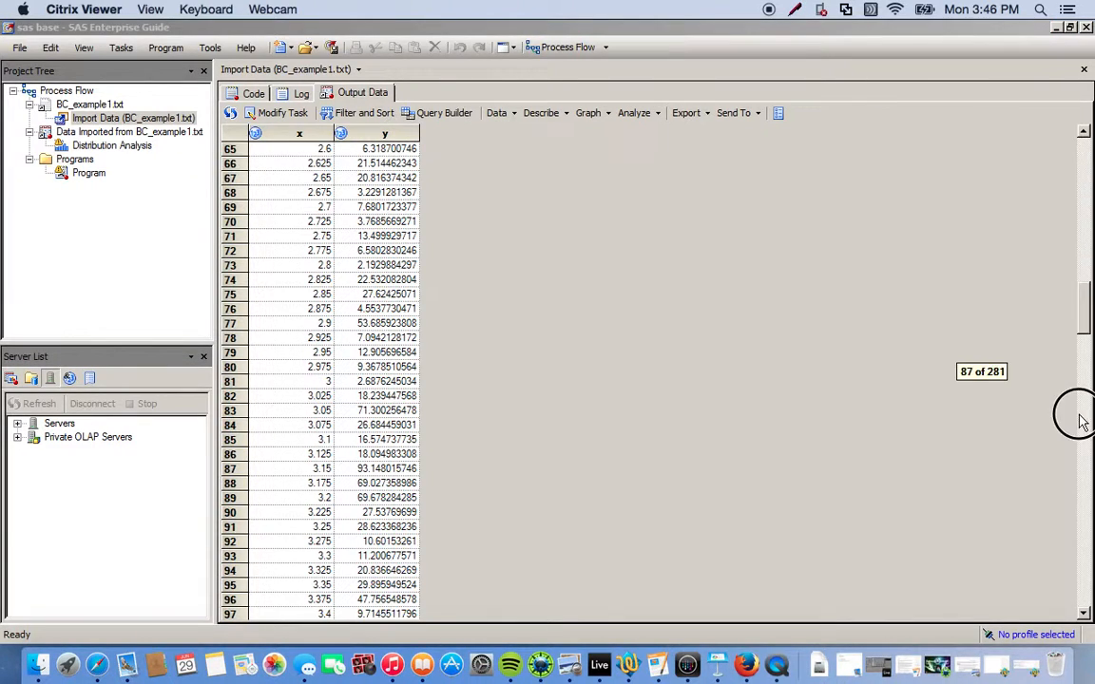
# Create a new empty SAS program, Program1, under Programs in the project.
pyautogui.scroll(-3)
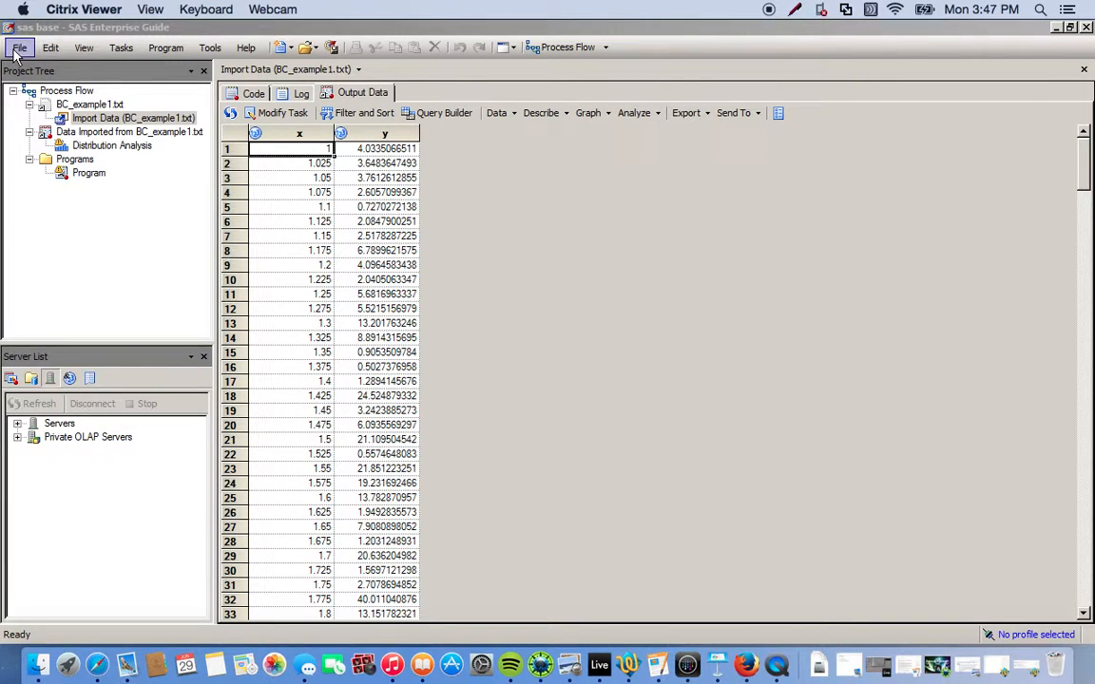
pyautogui.click(19, 47)
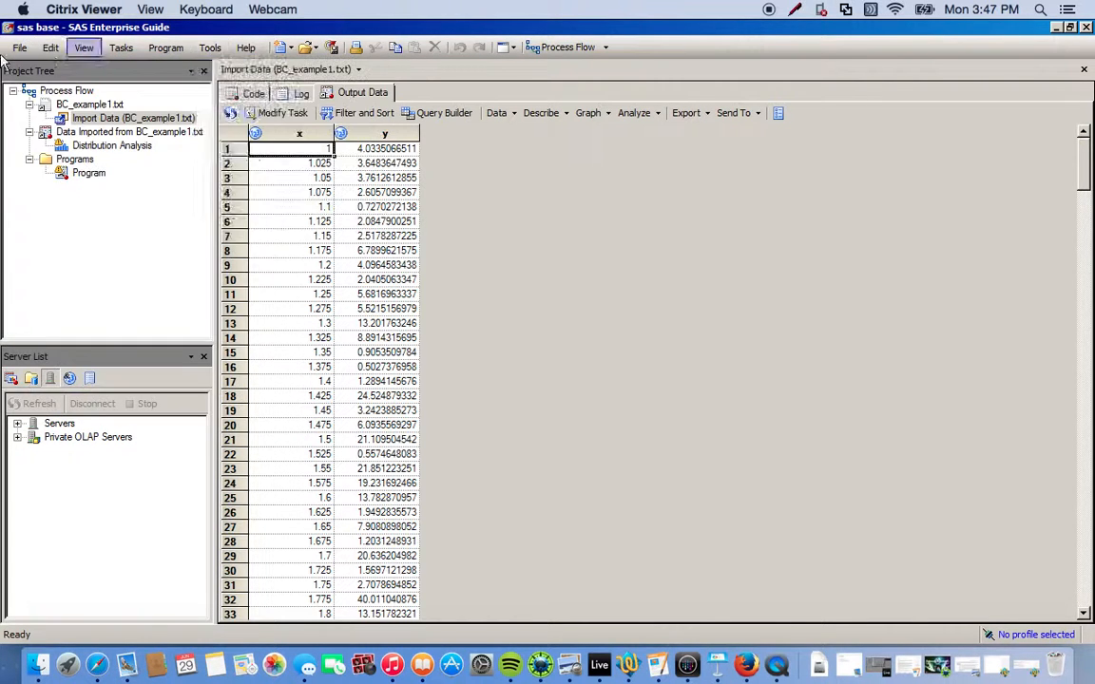
pyautogui.click(19, 47)
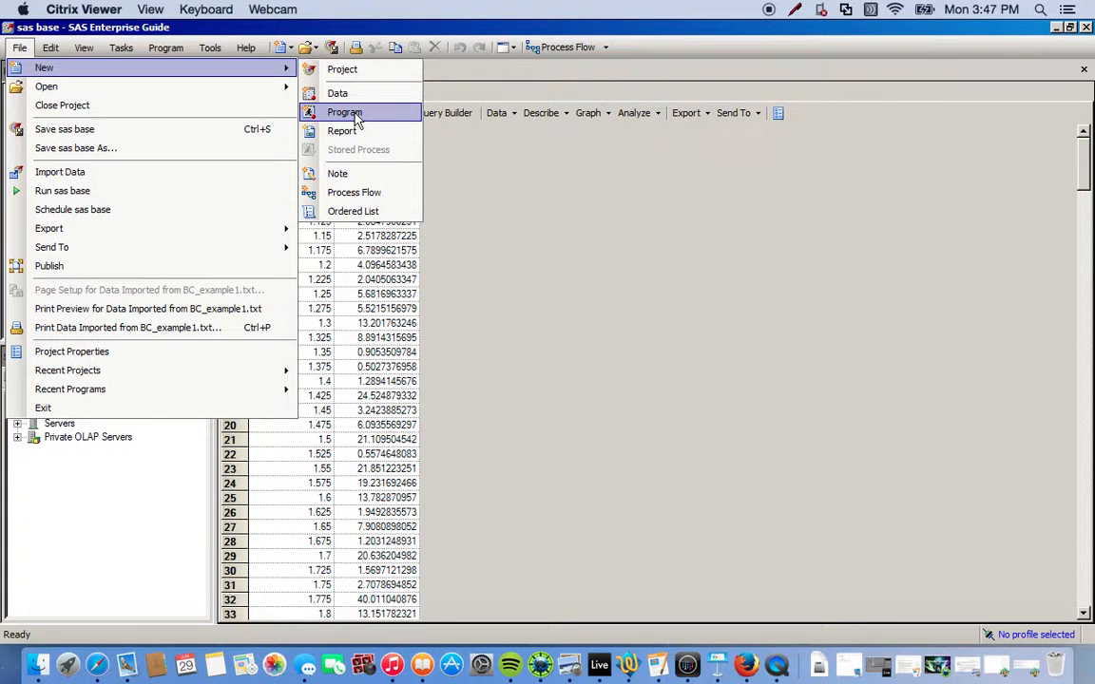
pyautogui.click(344, 112)
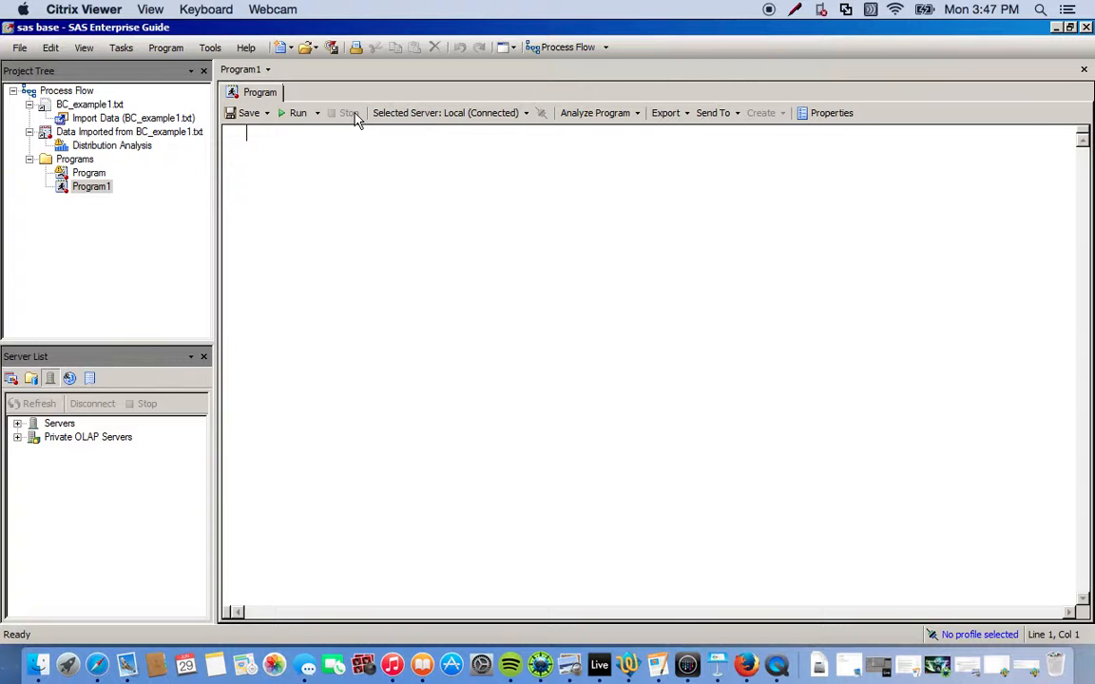
# Enter 'ods graphics on;' as the first line and start a new line.
pyautogui.write('ods')
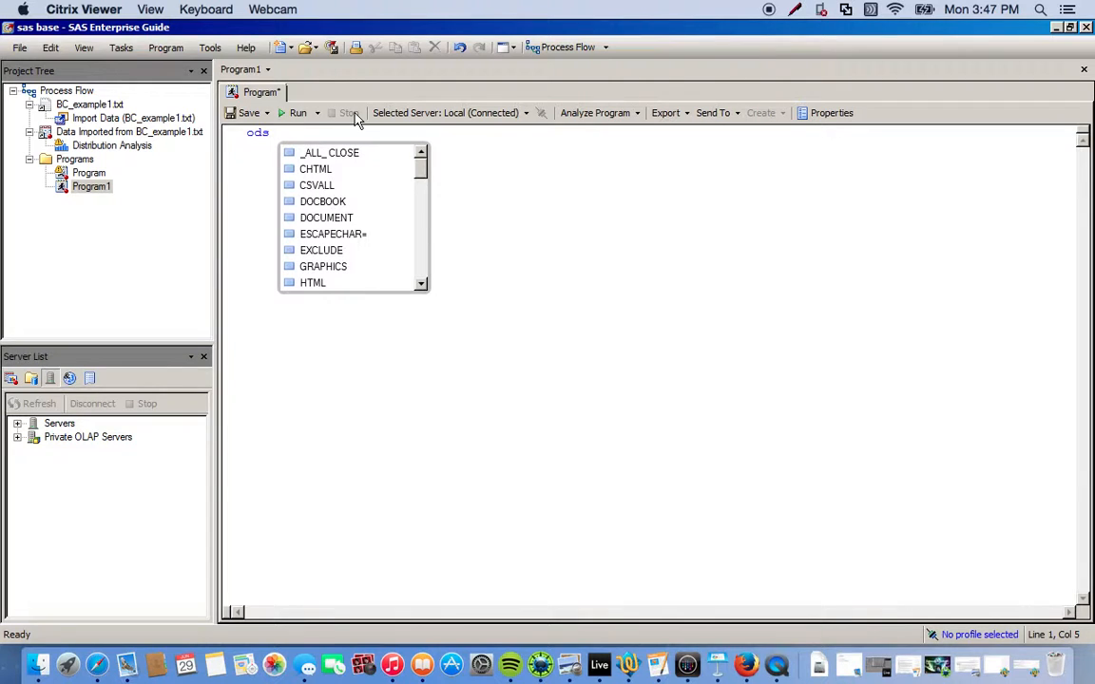
pyautogui.moveTo(323, 266)
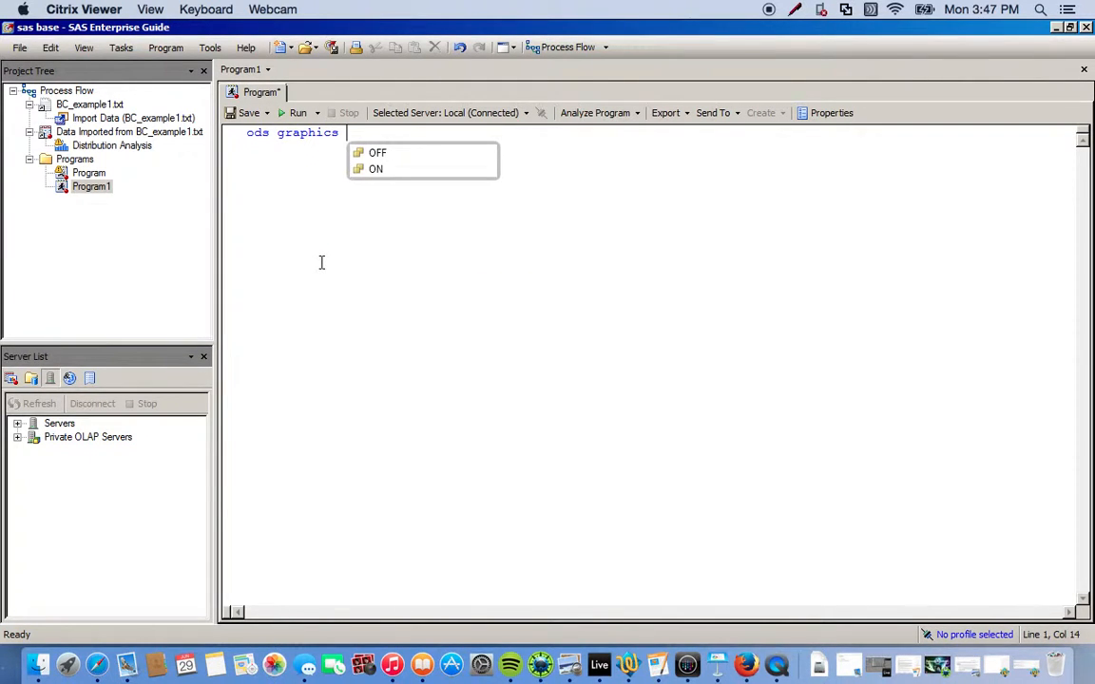
pyautogui.moveTo(443, 239)
pyautogui.write(' on')
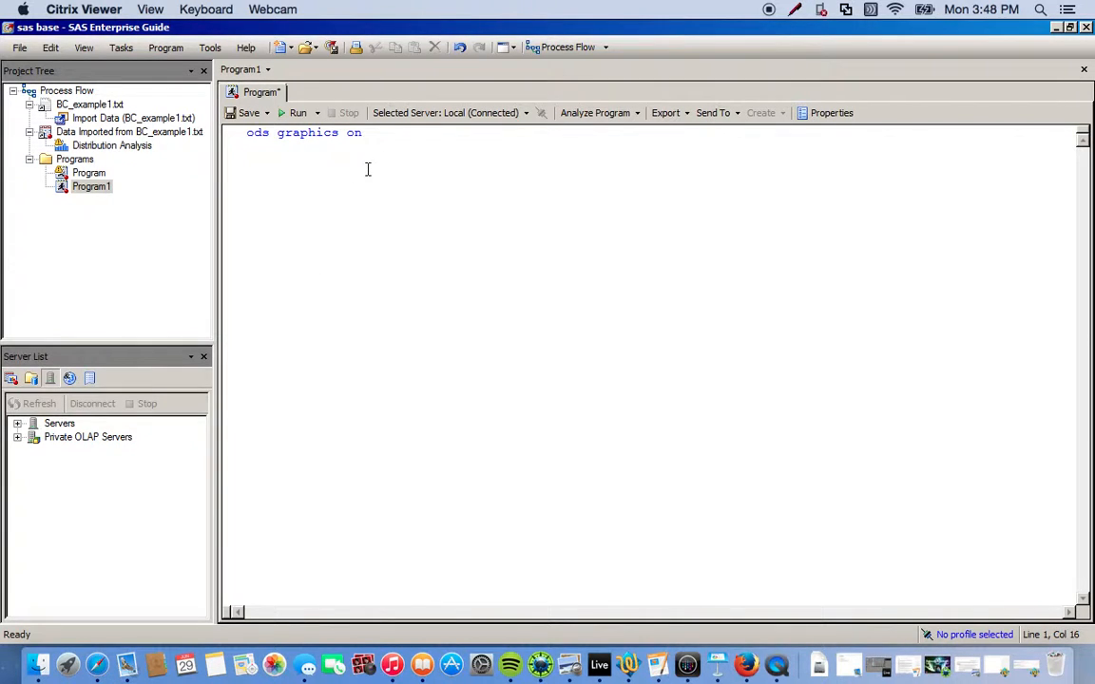
pyautogui.write(';')
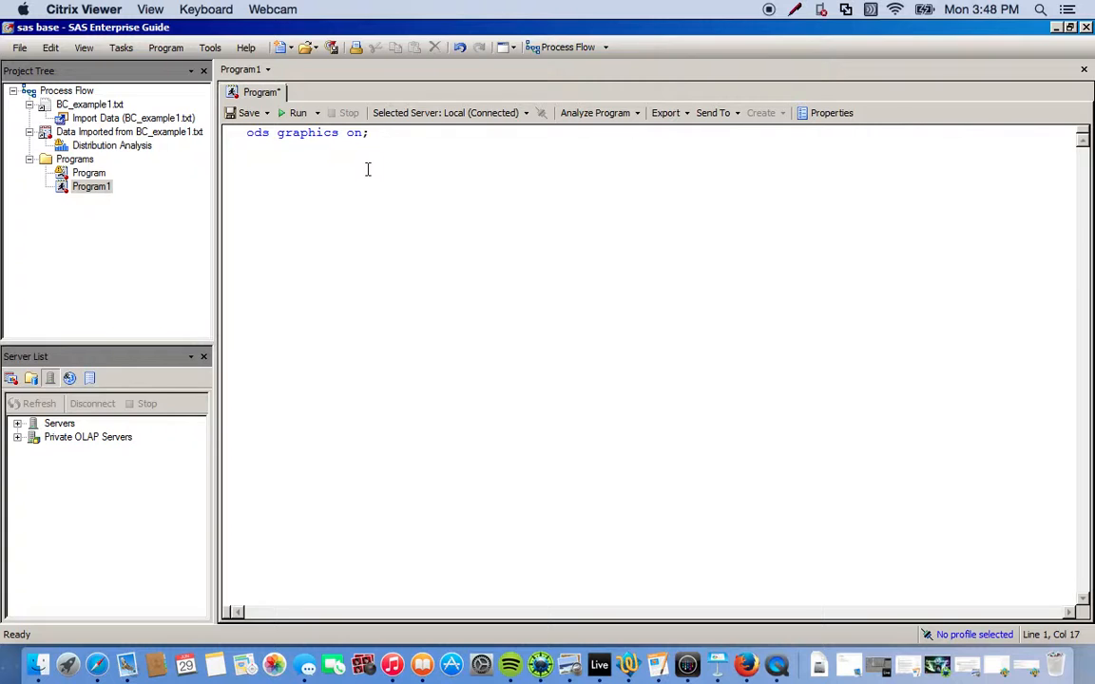
pyautogui.press('Return')
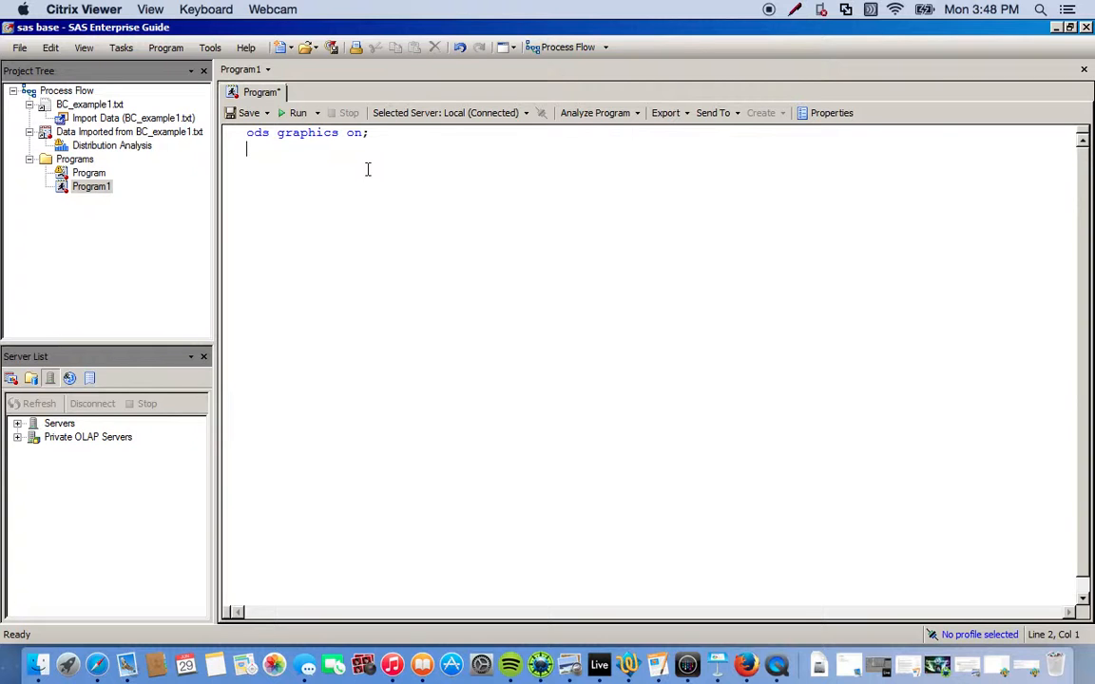
# Write 'proc transreg data=work.bc_example1 test;' on line 2, accepting TRANSREG from autocomplete.
pyautogui.write('proc')
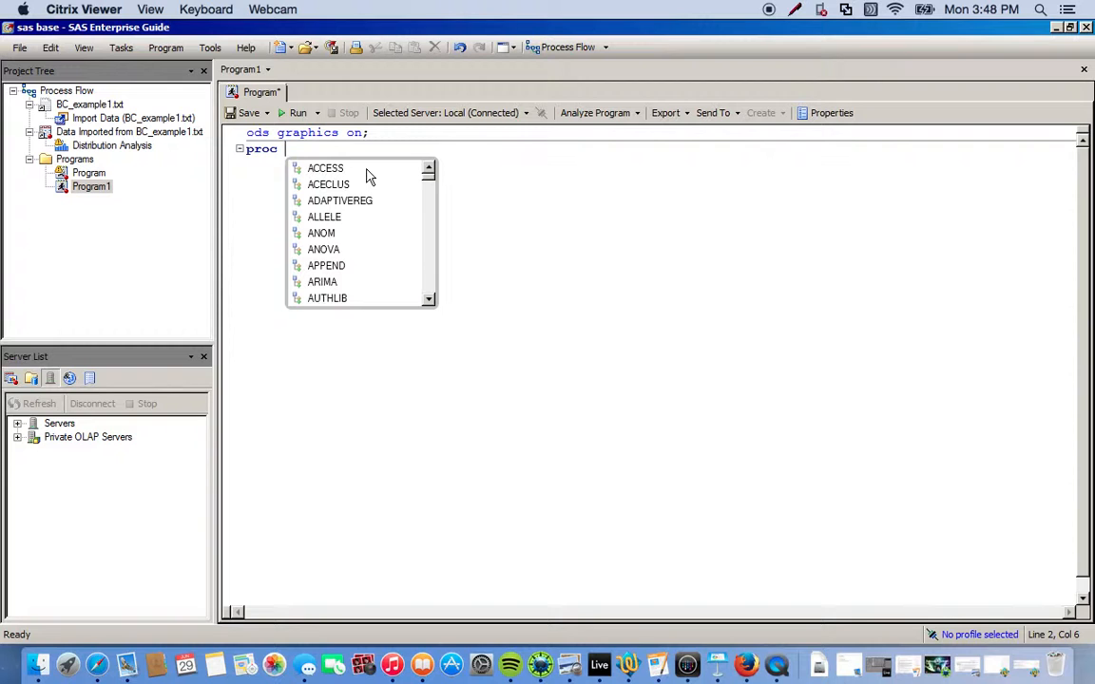
pyautogui.write('trans')
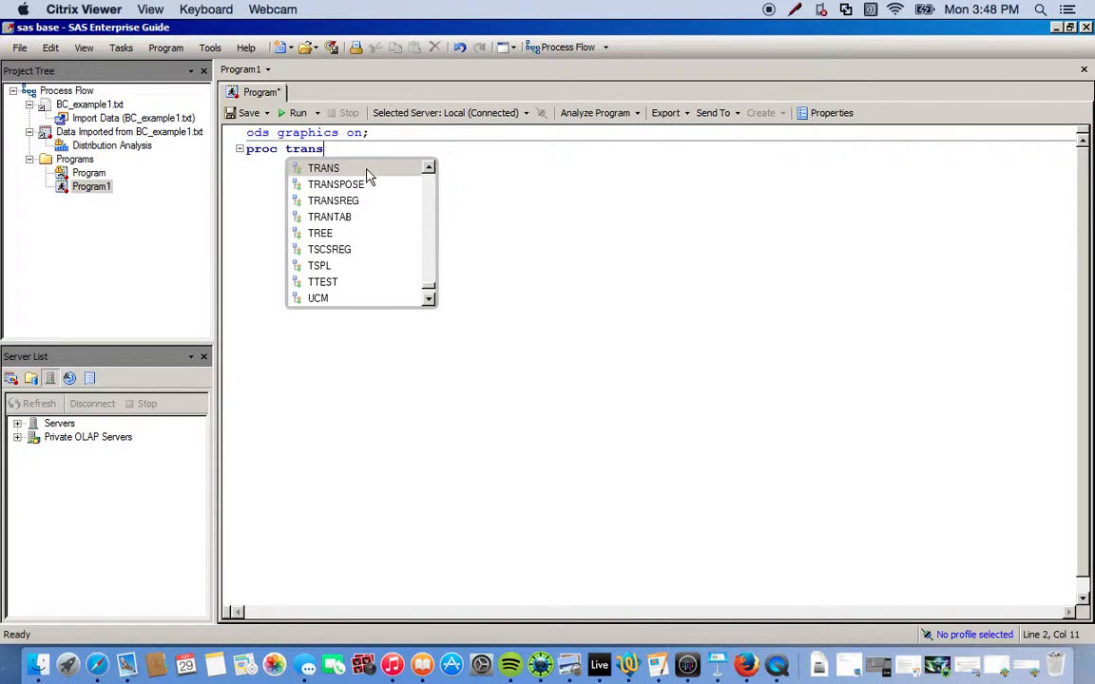
pyautogui.write('re')
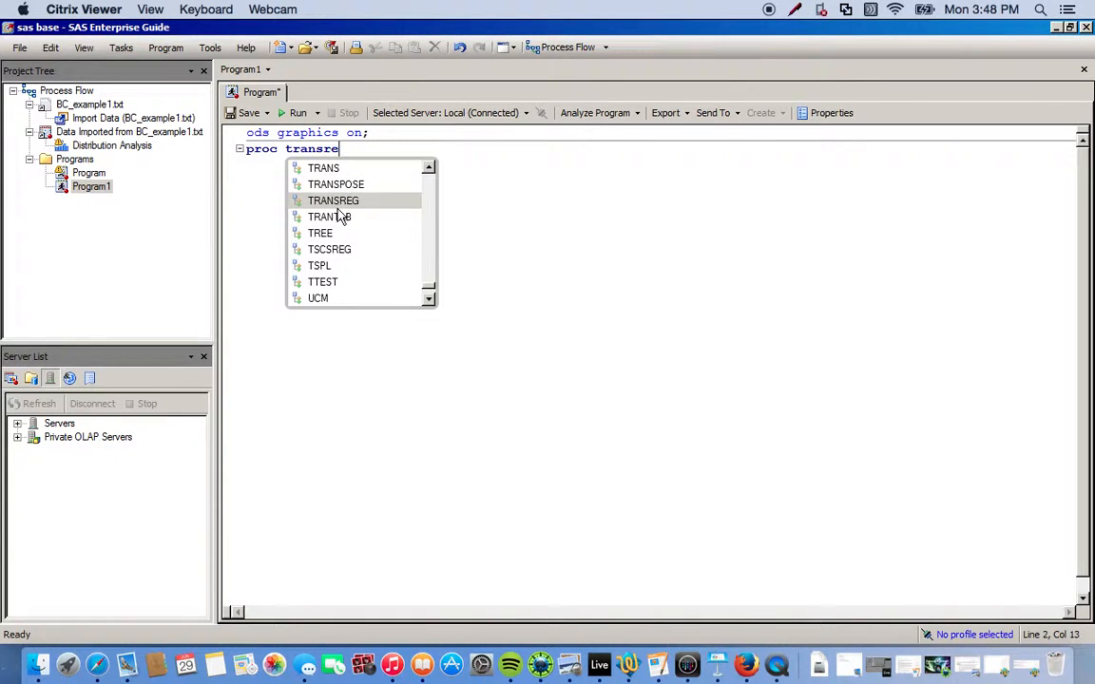
pyautogui.write('g')
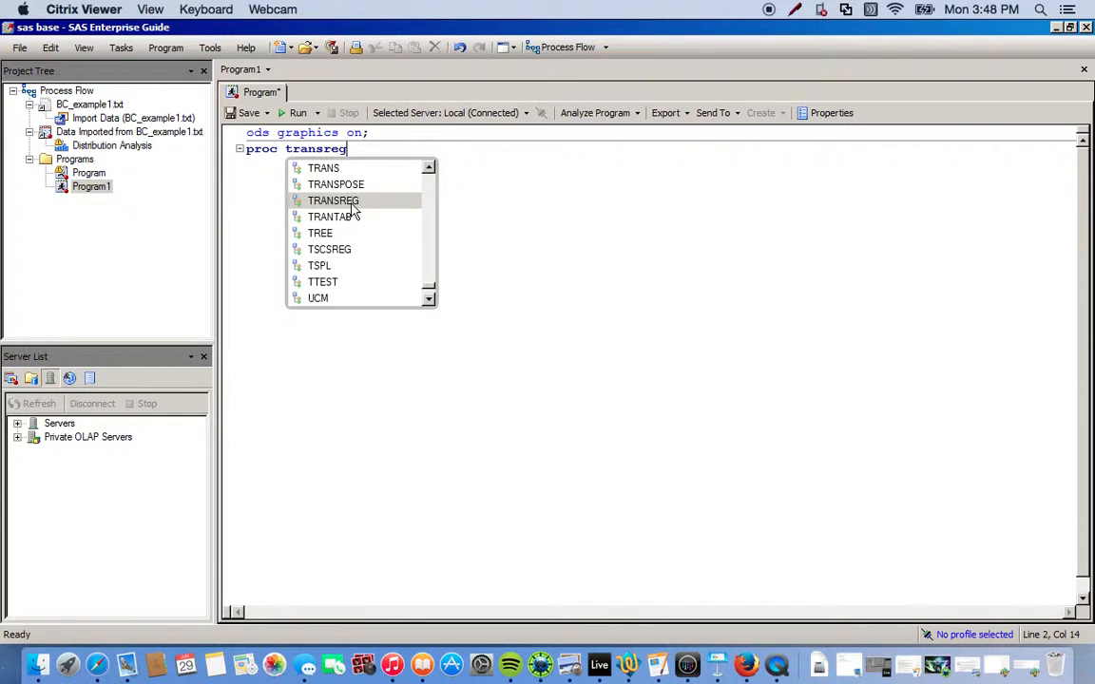
pyautogui.click(333, 201)
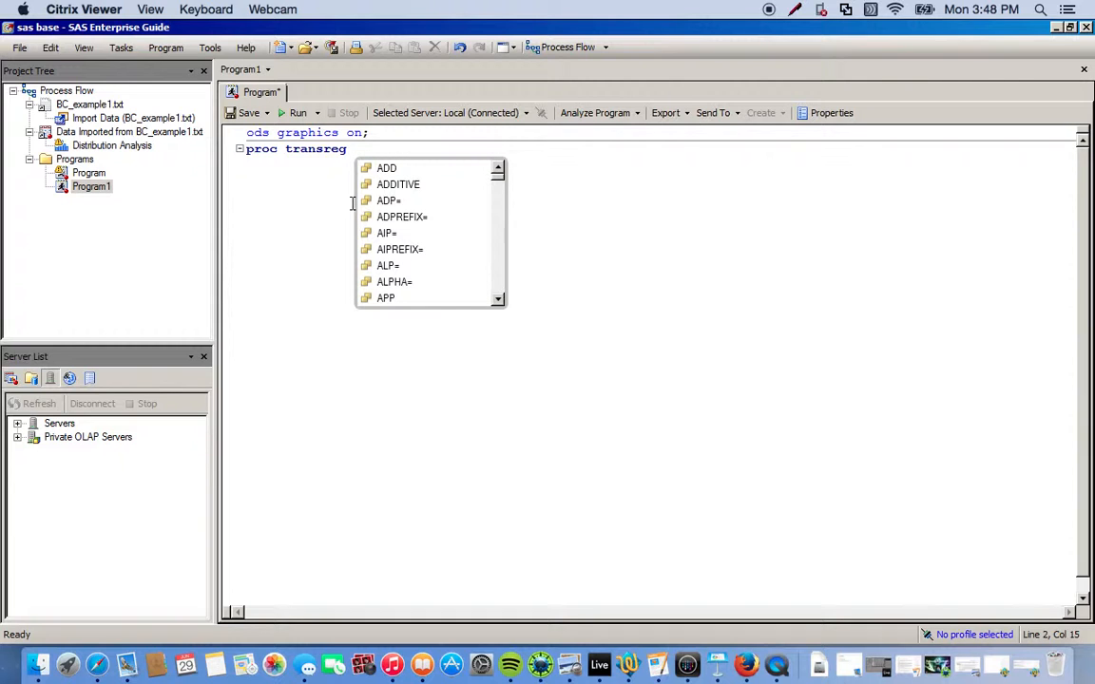
pyautogui.write('data=')
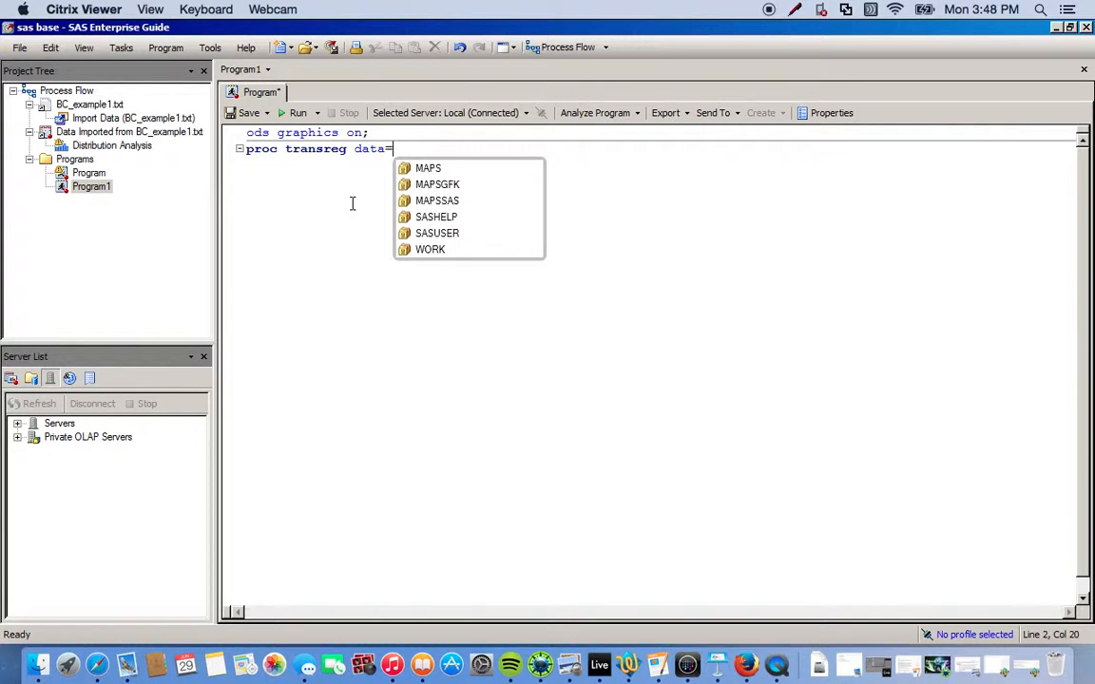
pyautogui.moveTo(430, 263)
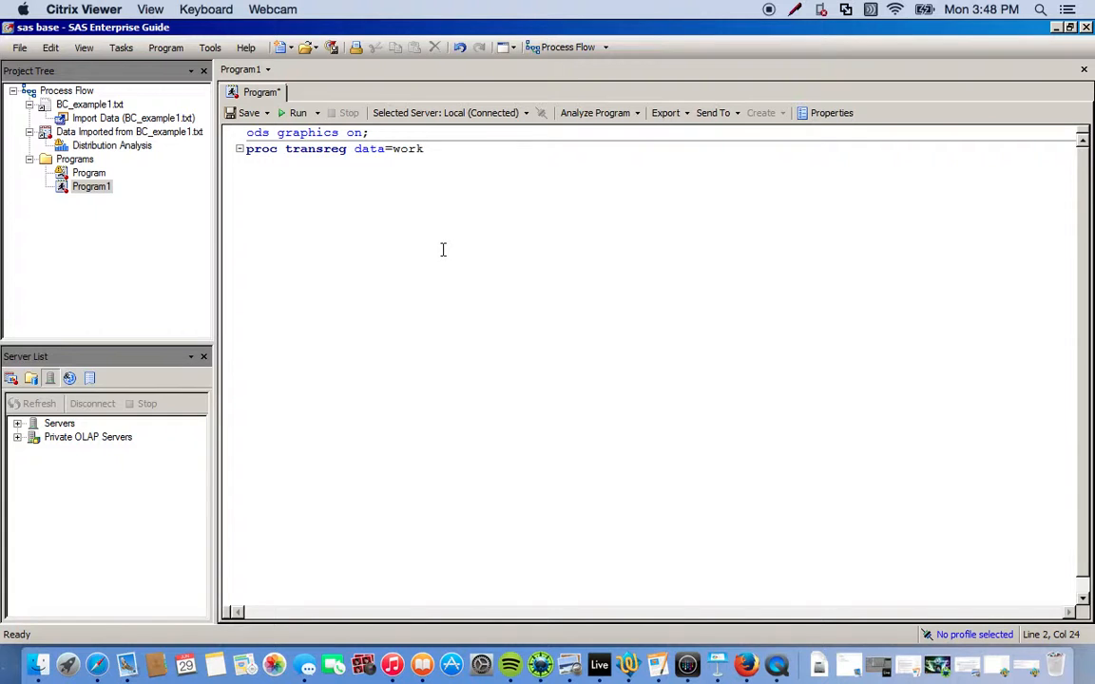
pyautogui.write('.')
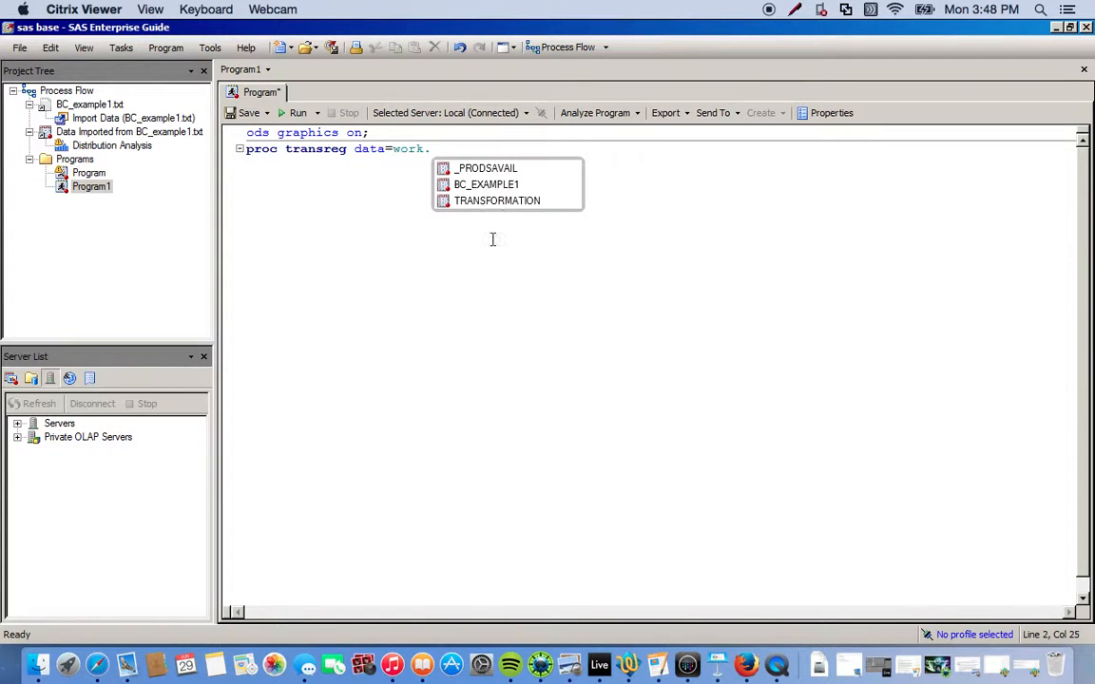
pyautogui.moveTo(480, 207)
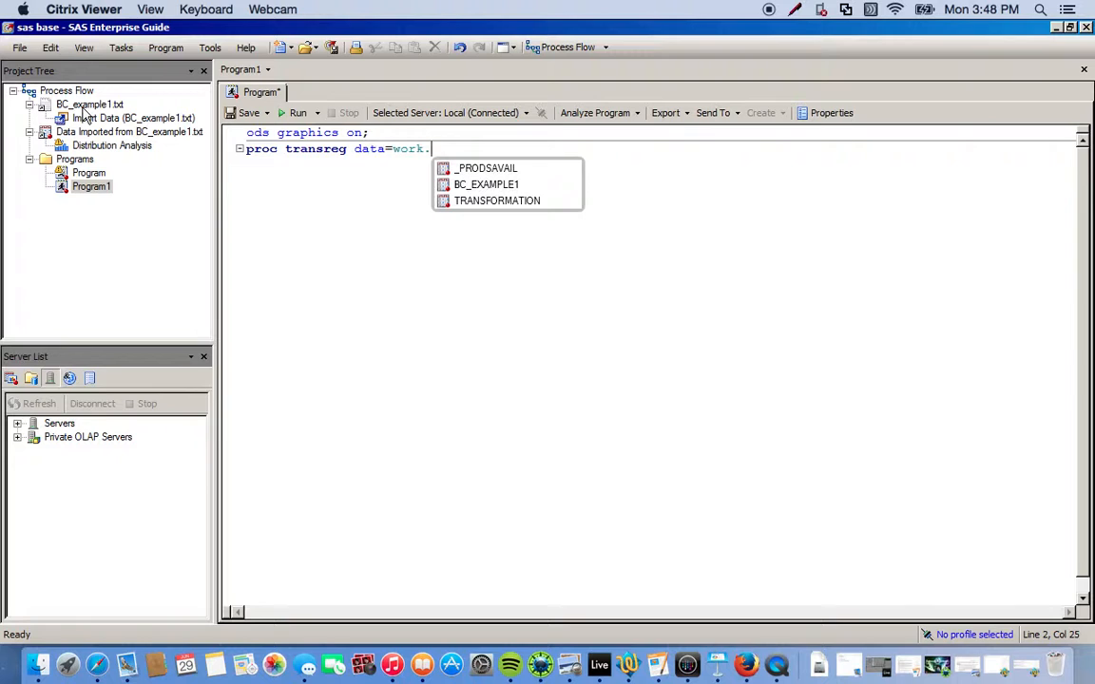
pyautogui.moveTo(513, 195)
pyautogui.write('bc_example1')
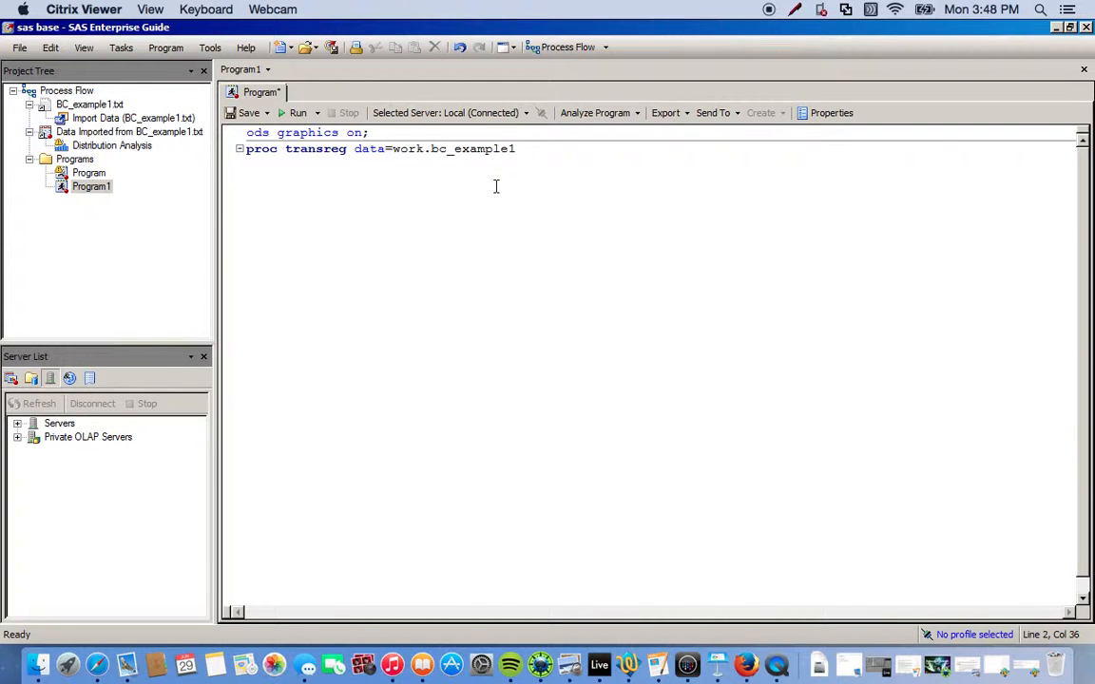
pyautogui.write('test')
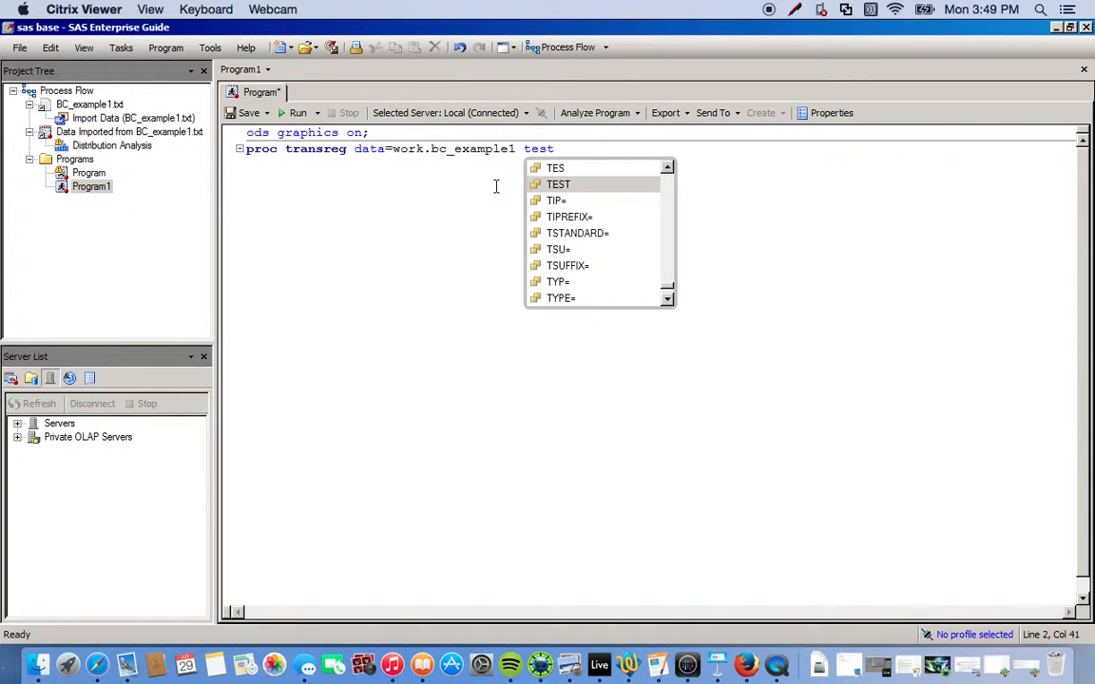
pyautogui.write(';')
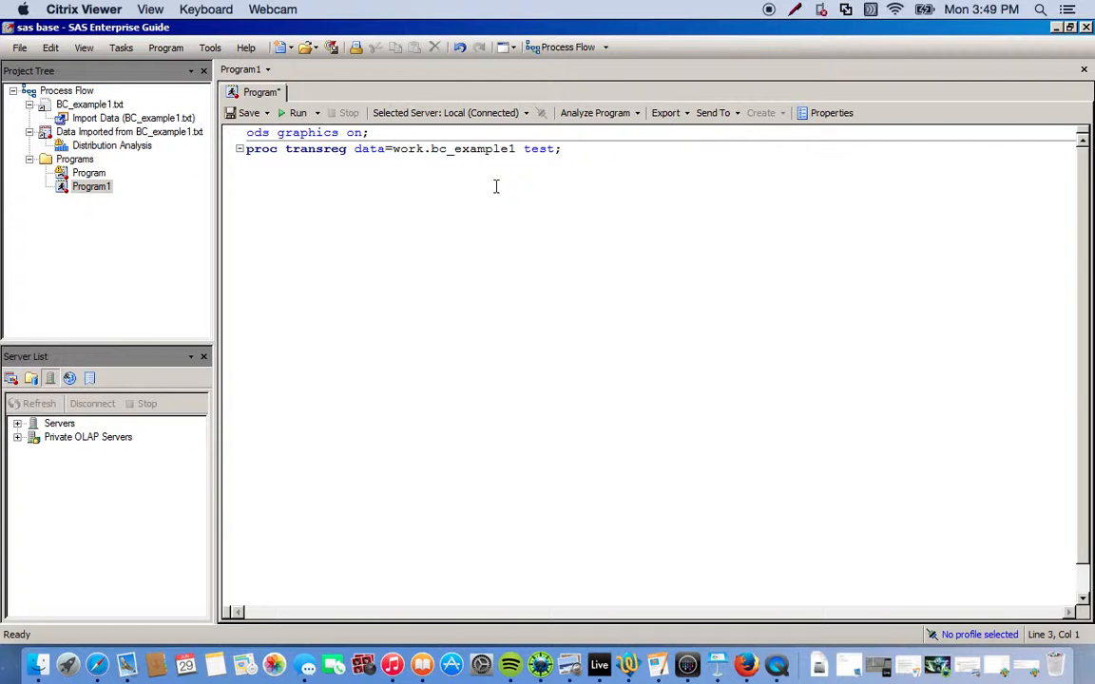
# Add the statement 'model boxcox(y)=identity(x);' to the TRANSREG step.
pyautogui.write('model')
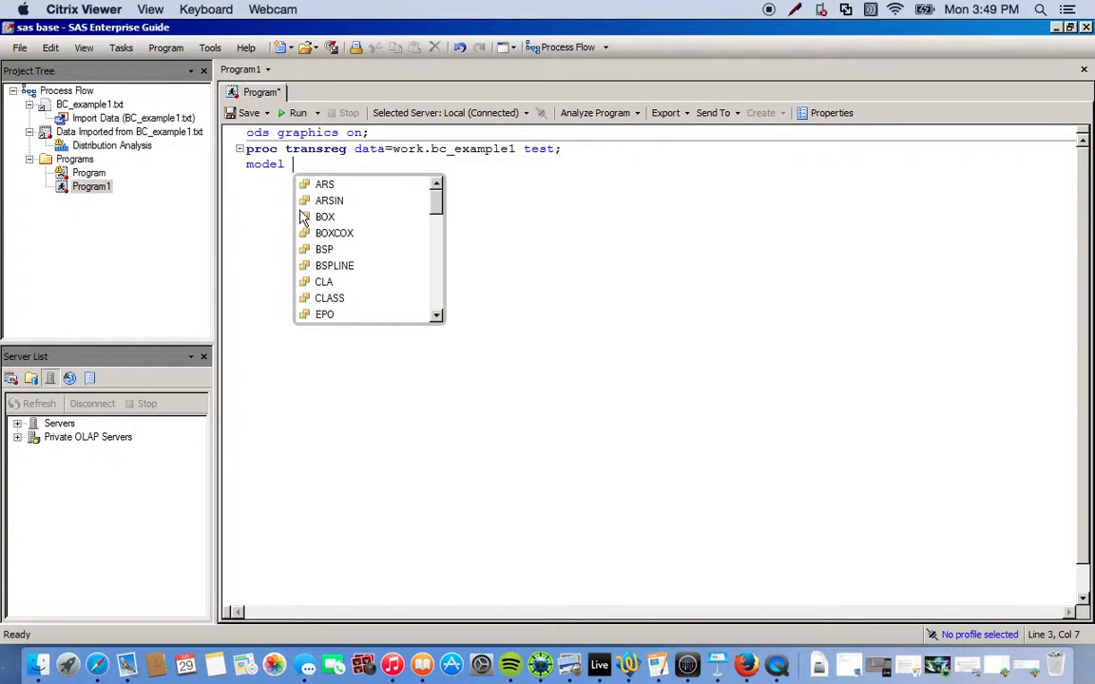
pyautogui.moveTo(334, 233)
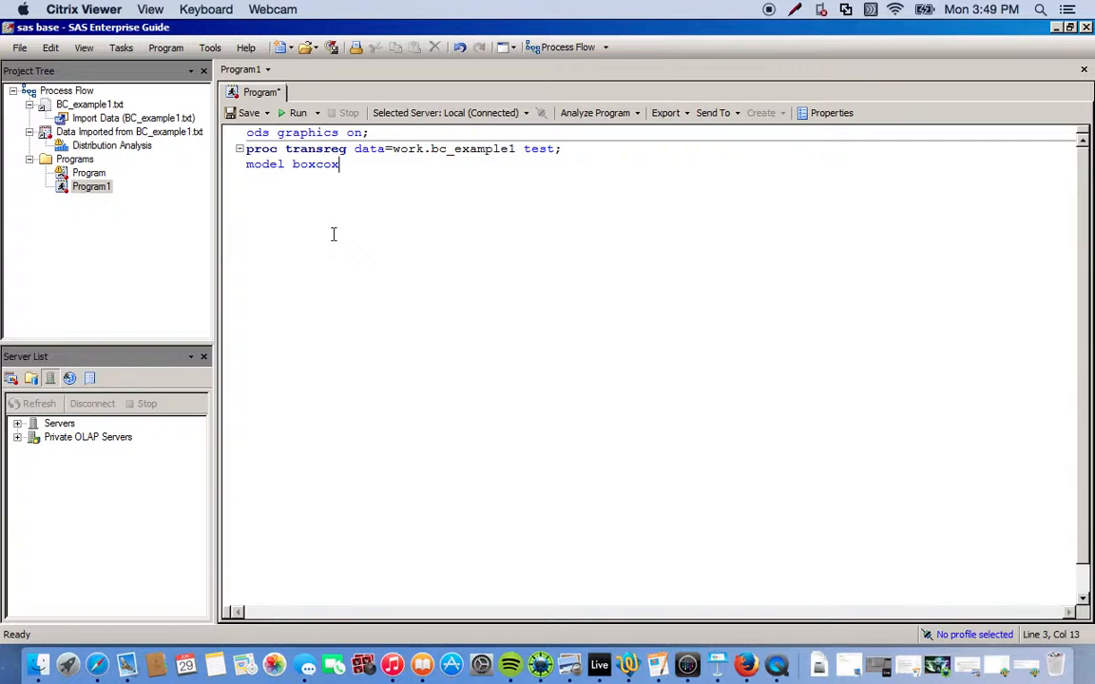
pyautogui.write('(y')
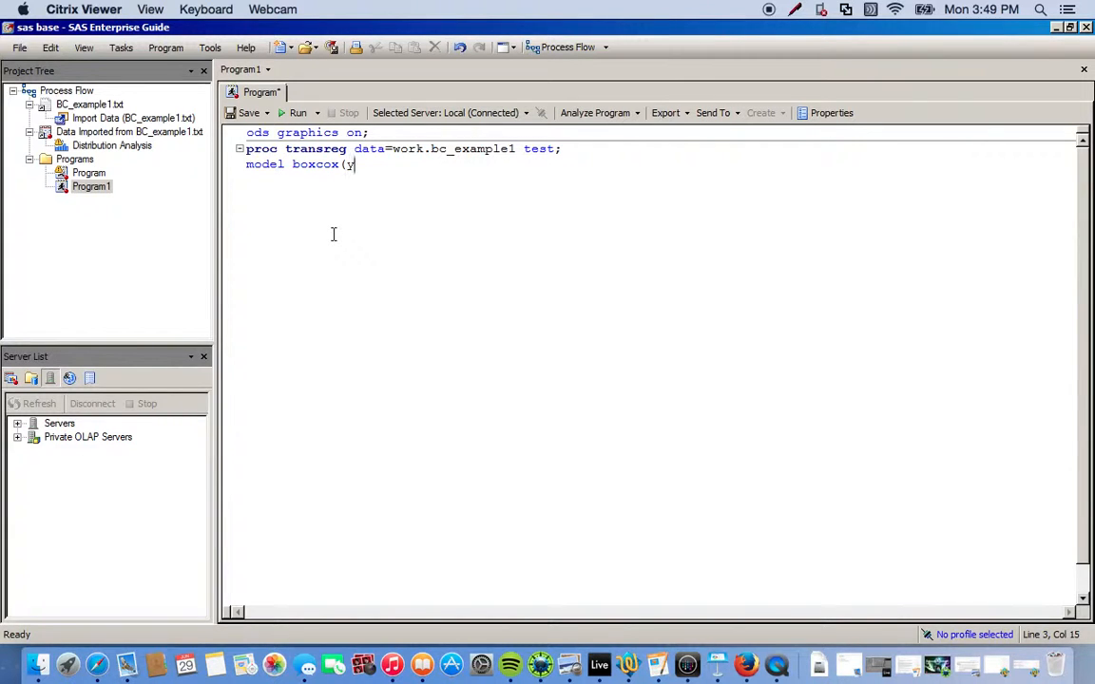
pyautogui.write(')=')
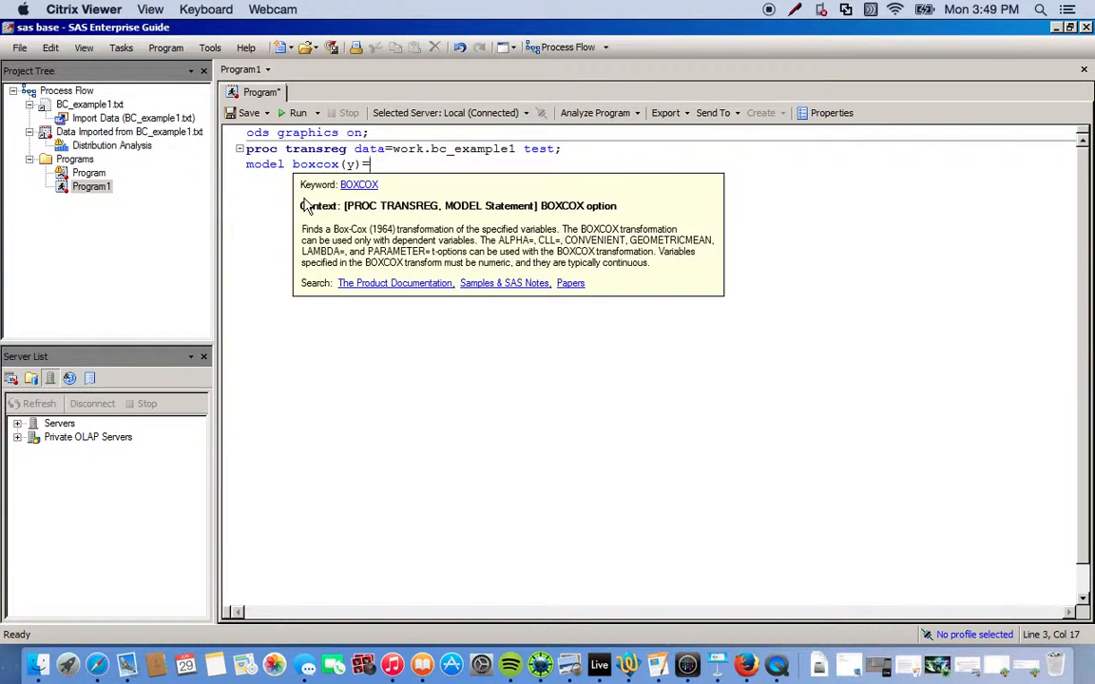
pyautogui.write('i')
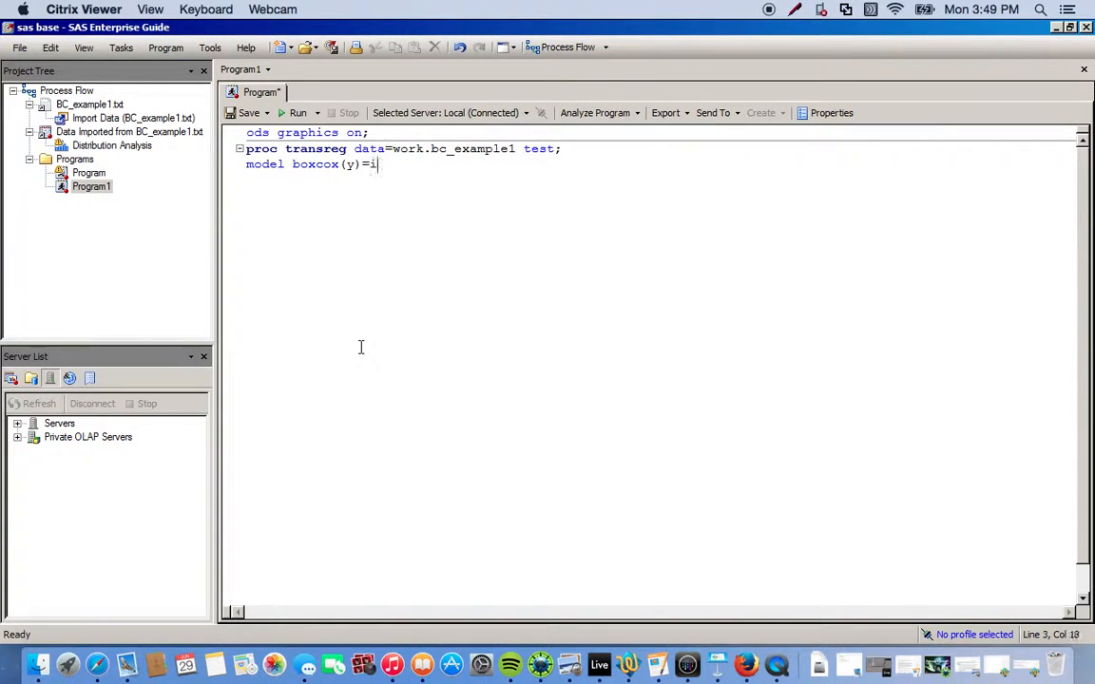
pyautogui.write('dentity')
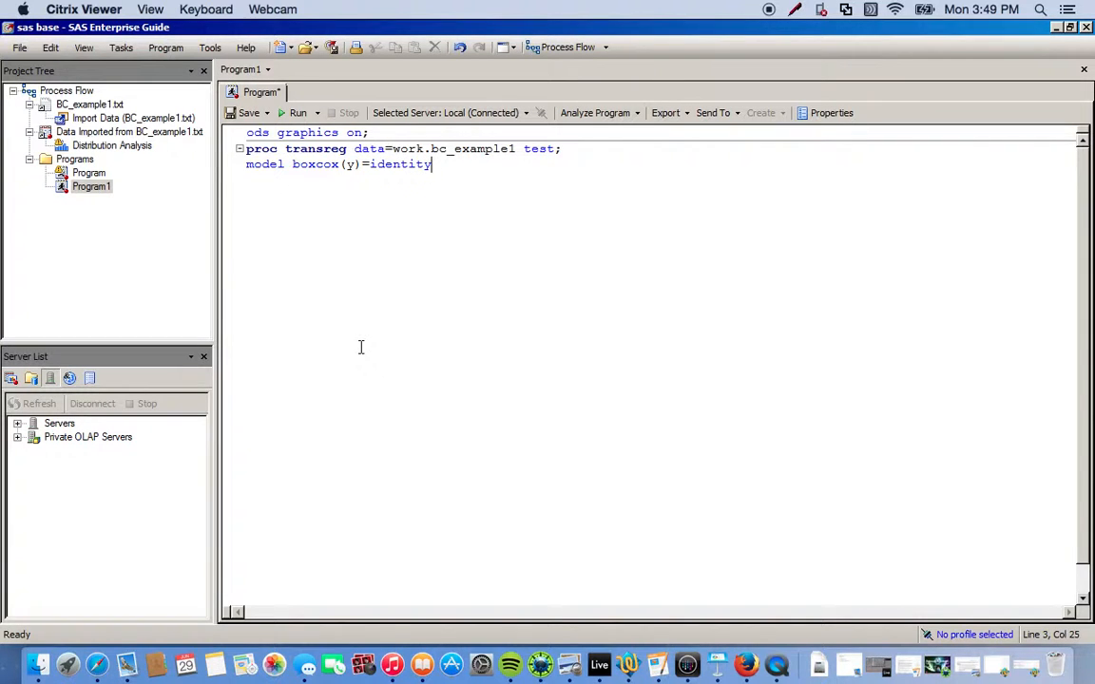
pyautogui.write('(x)')
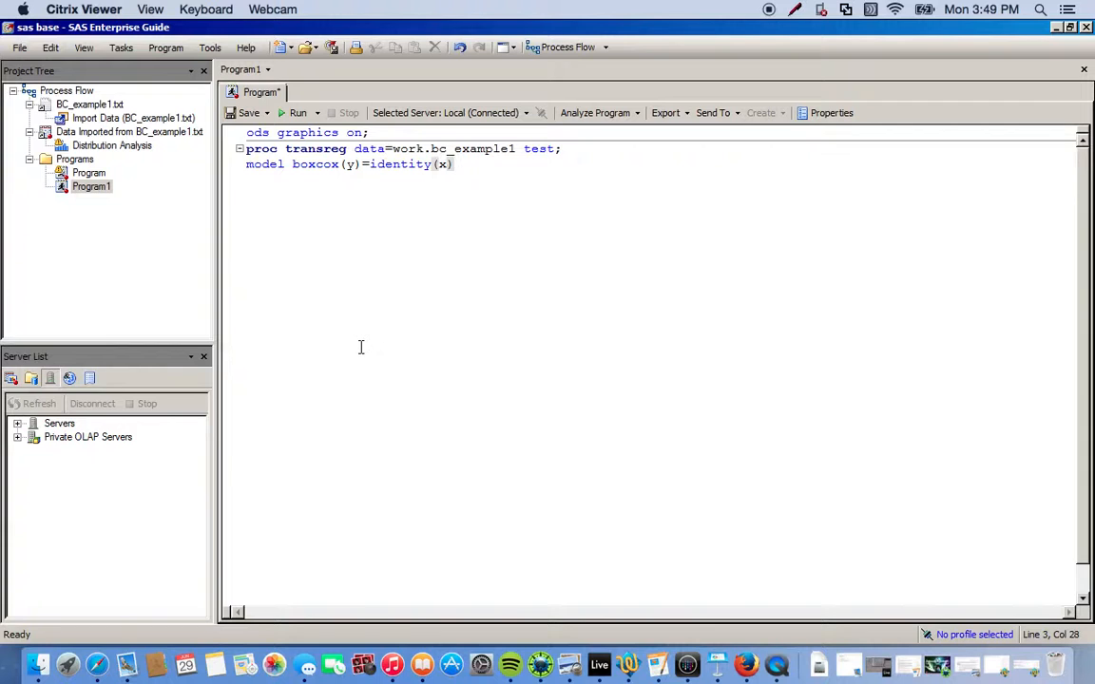
pyautogui.write(';')
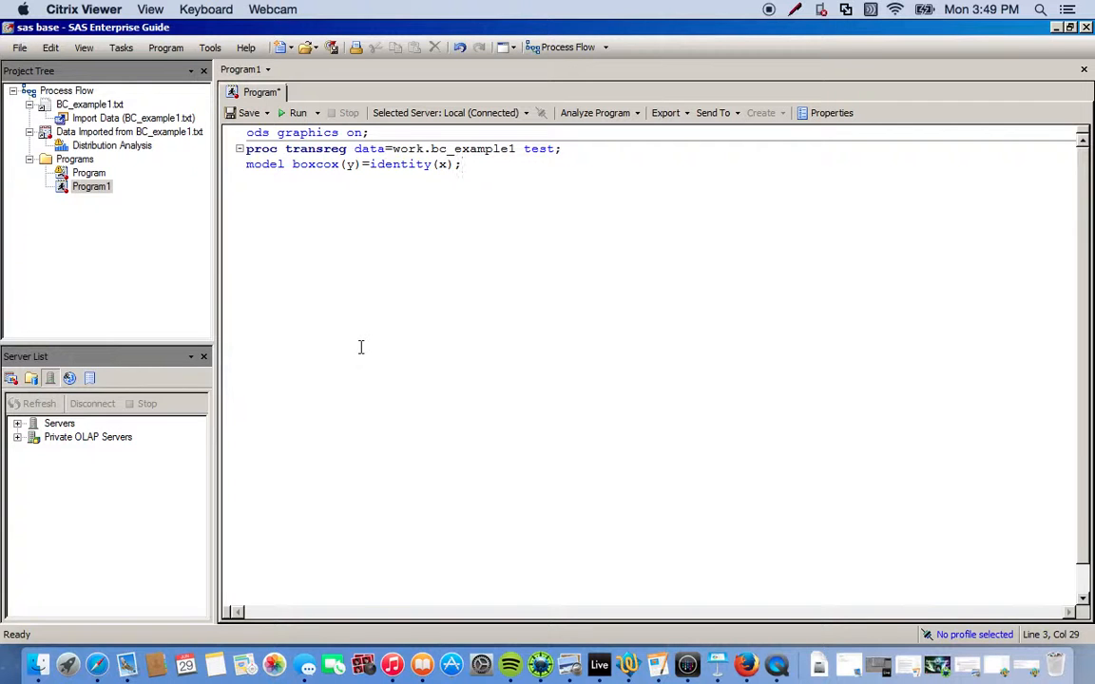
# Add 'output out=transformation;' and 'run;' lines, leaving new blank lines below.
pyautogui.write('output out=')
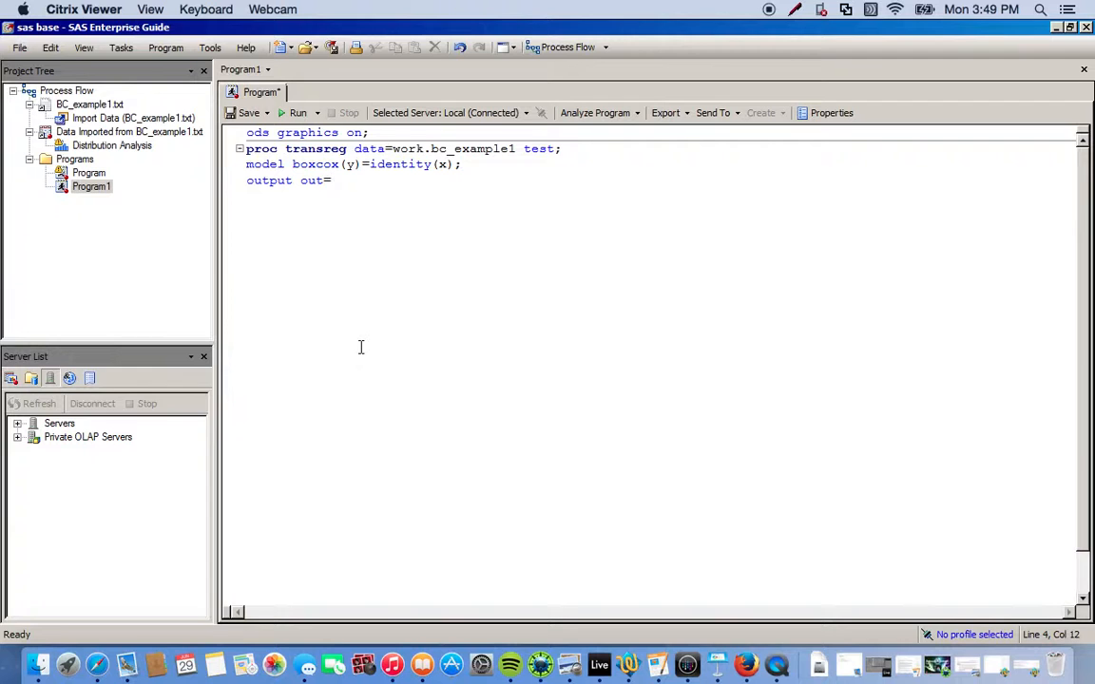
pyautogui.write('tra')
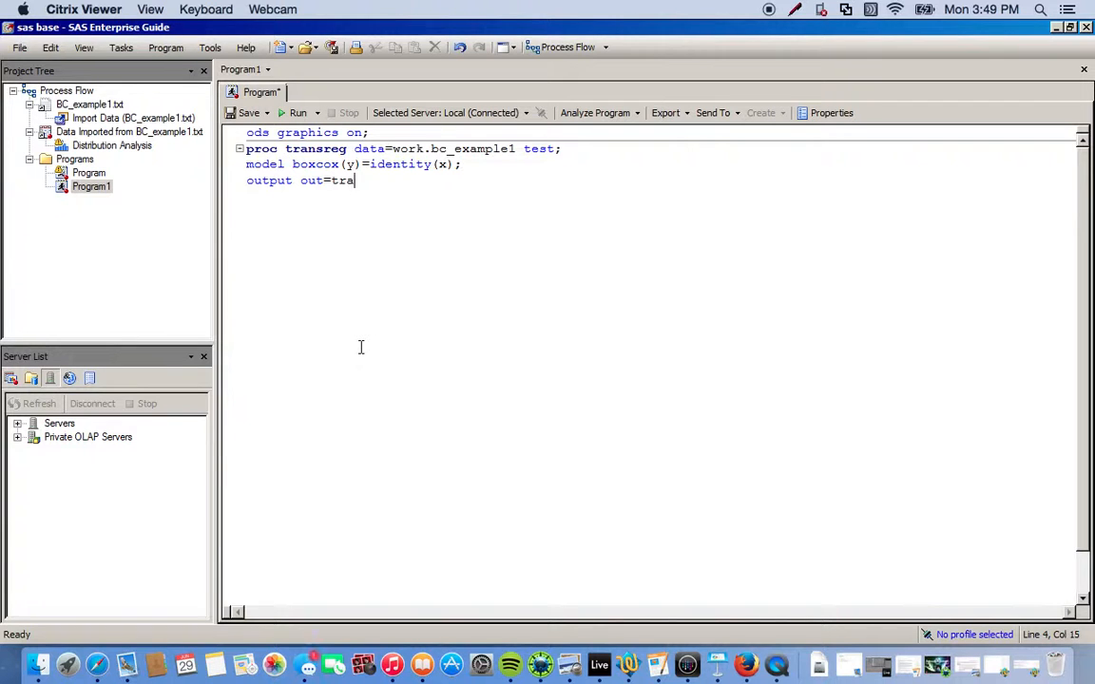
pyautogui.write('nsform')
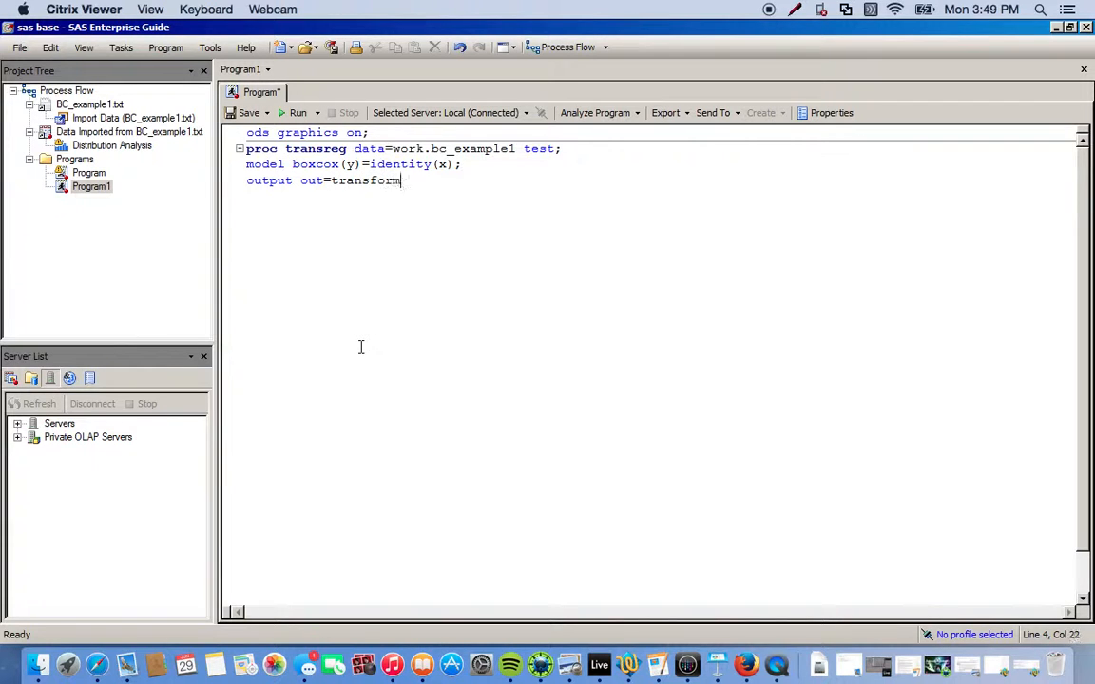
pyautogui.write('ation;')
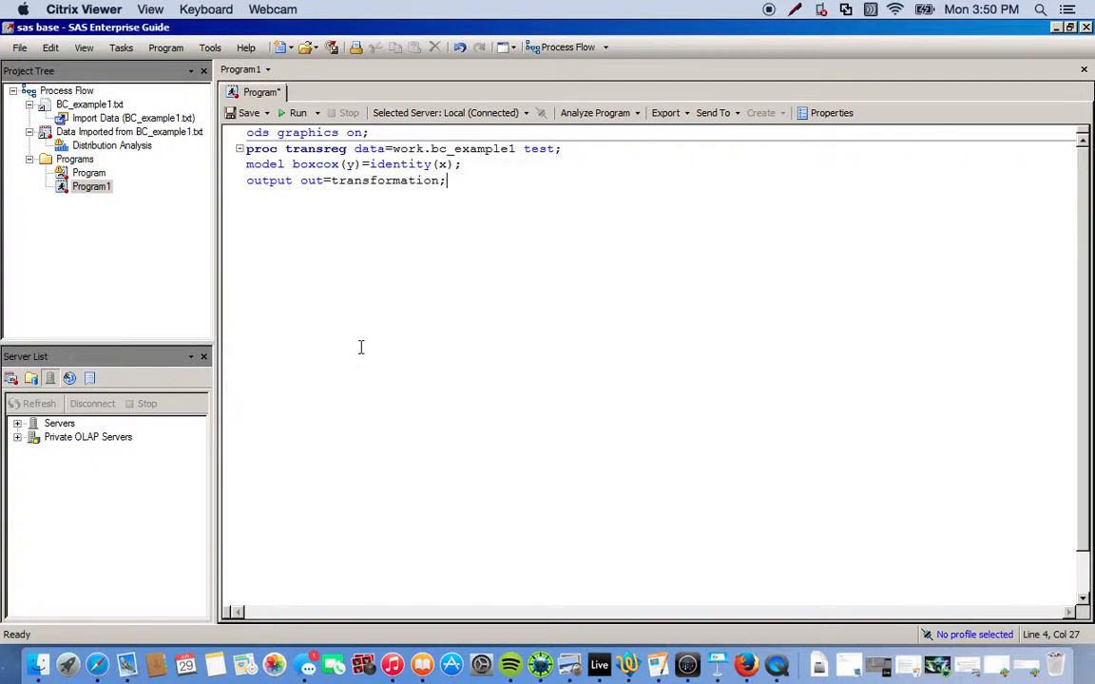
pyautogui.write('r')
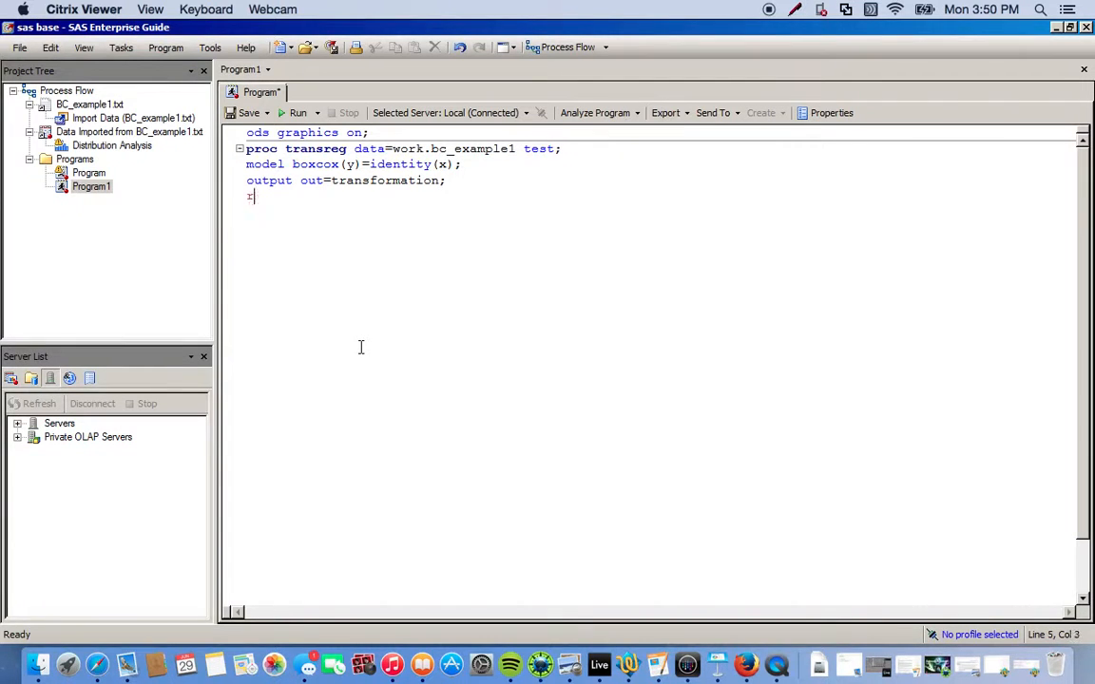
pyautogui.write('un;')
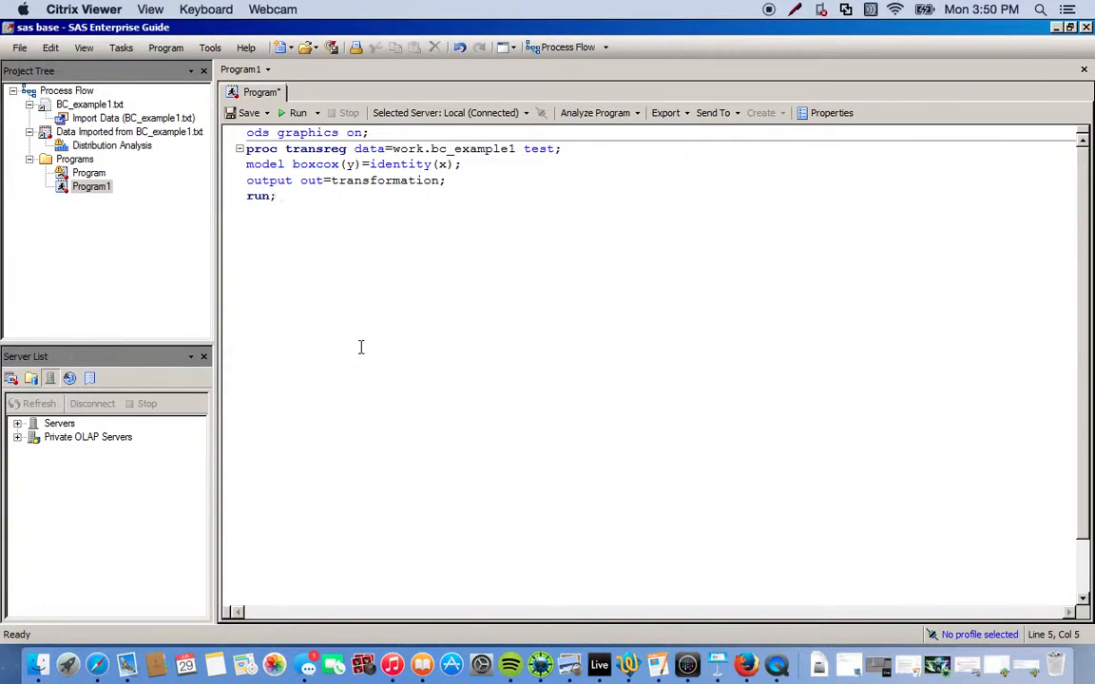
pyautogui.click(276, 196)
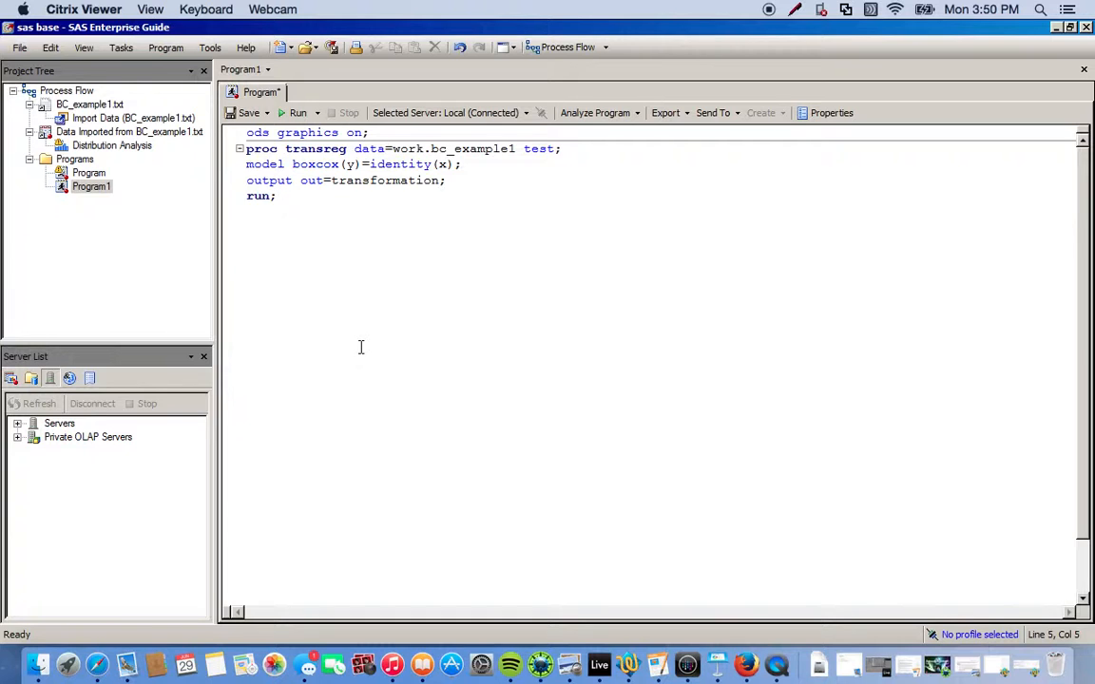
pyautogui.press('Return')
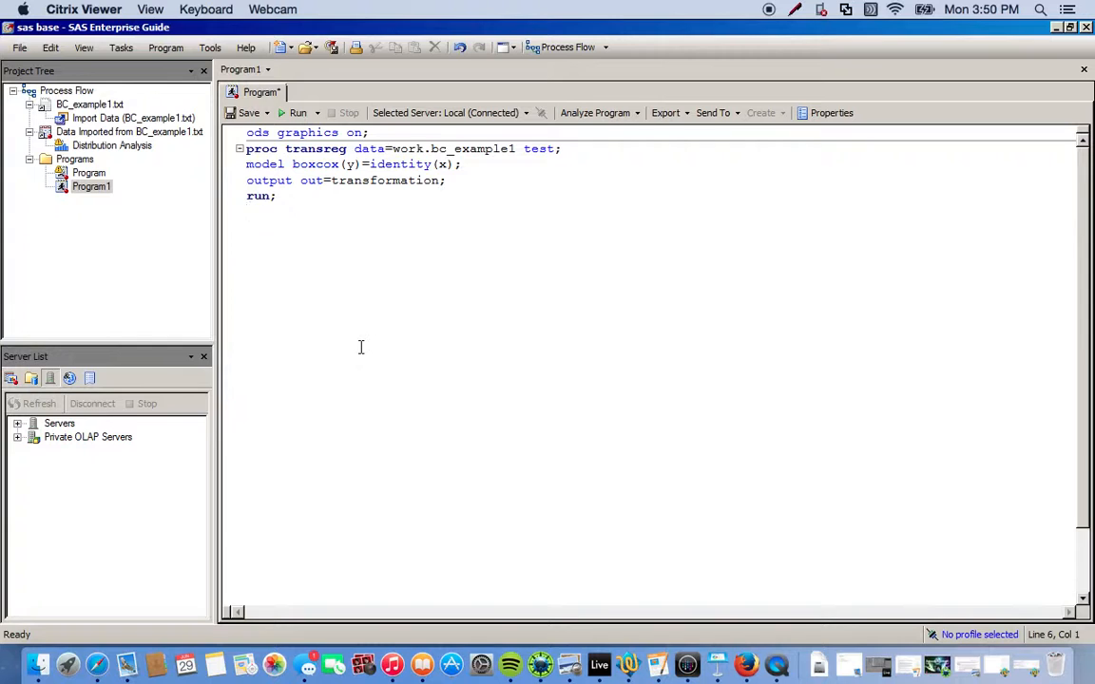
pyautogui.press('Return')
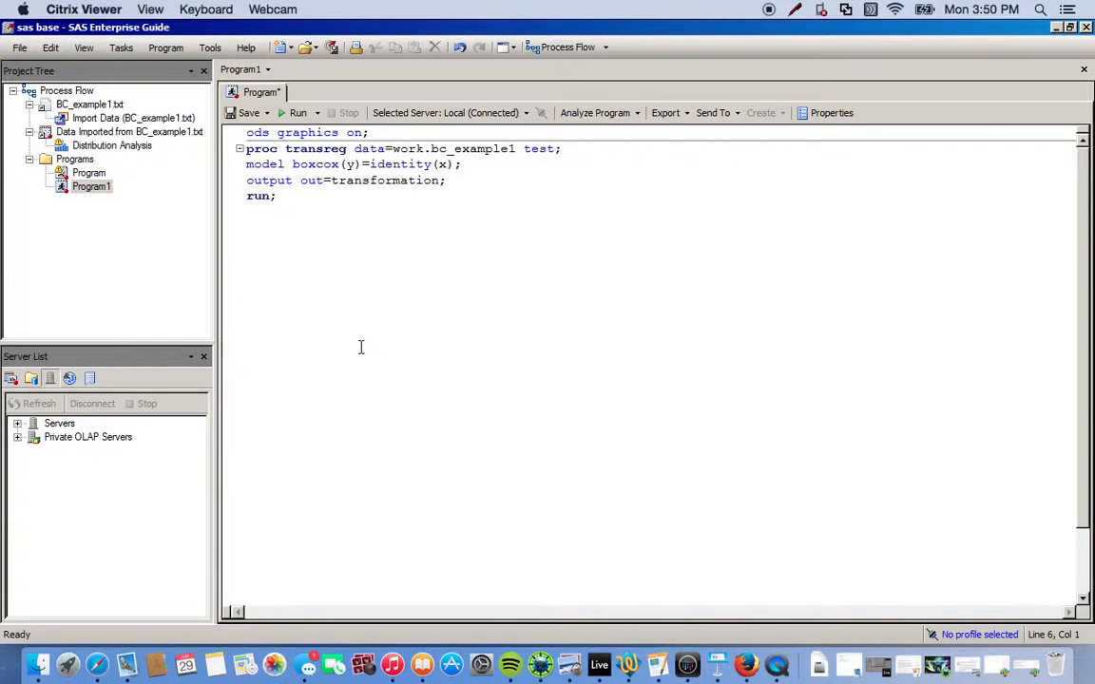
# Type 'proc reg data=transformation;' to begin the regression step.
pyautogui.write('P')
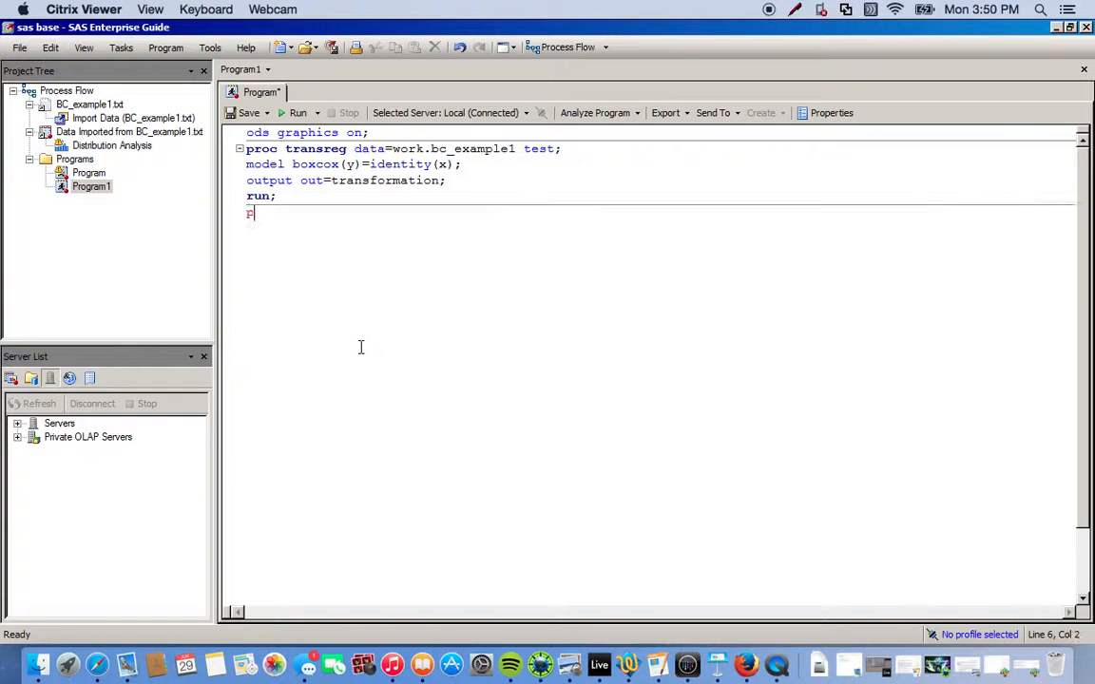
pyautogui.write('roc')
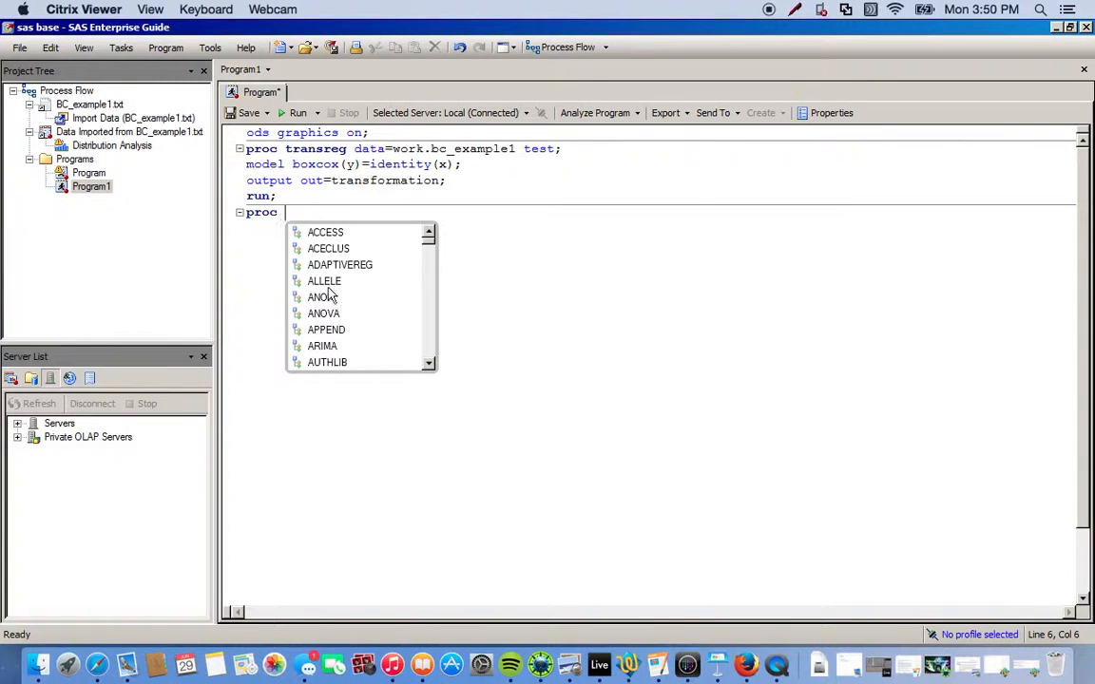
pyautogui.write('re')
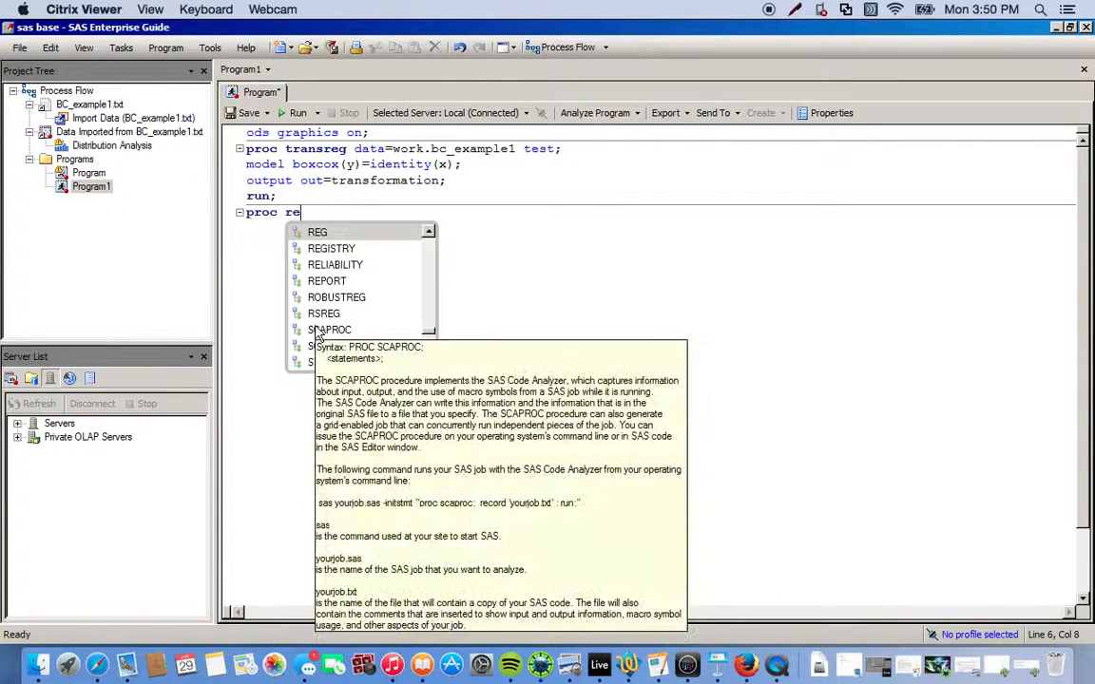
pyautogui.write('g')
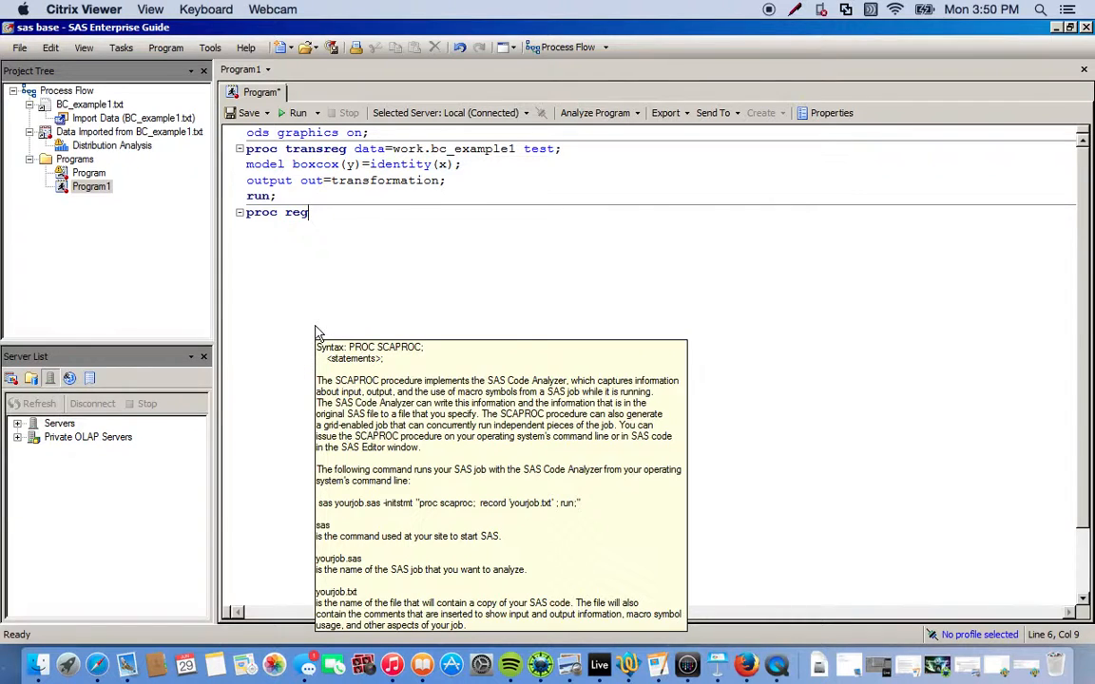
pyautogui.write('da')
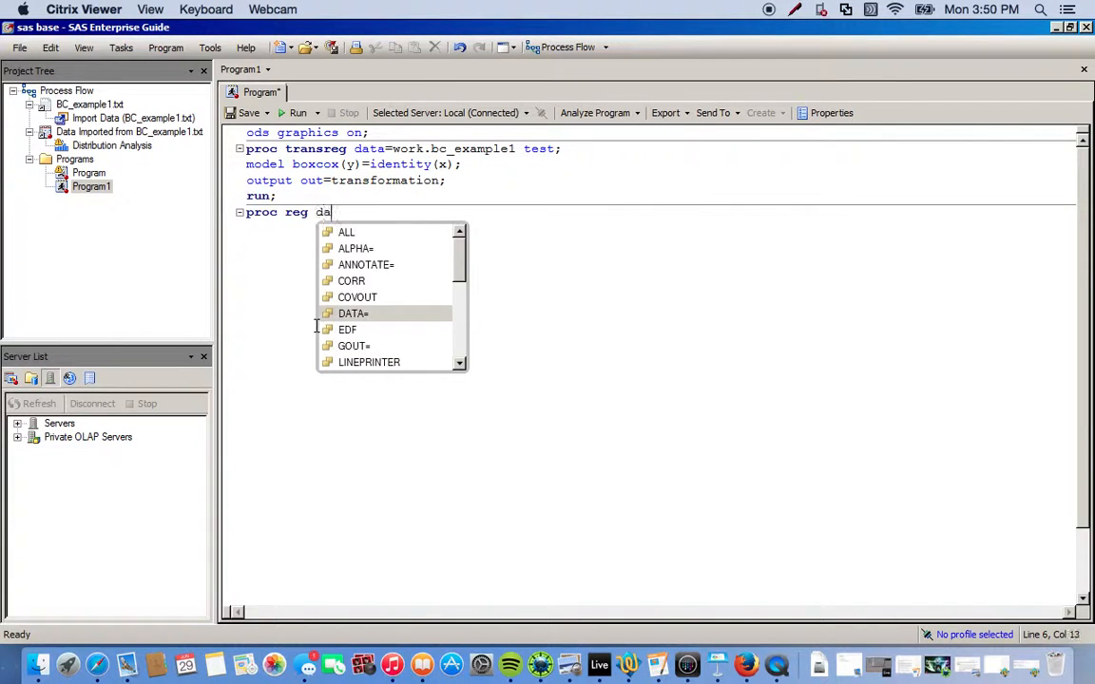
pyautogui.write('ta')
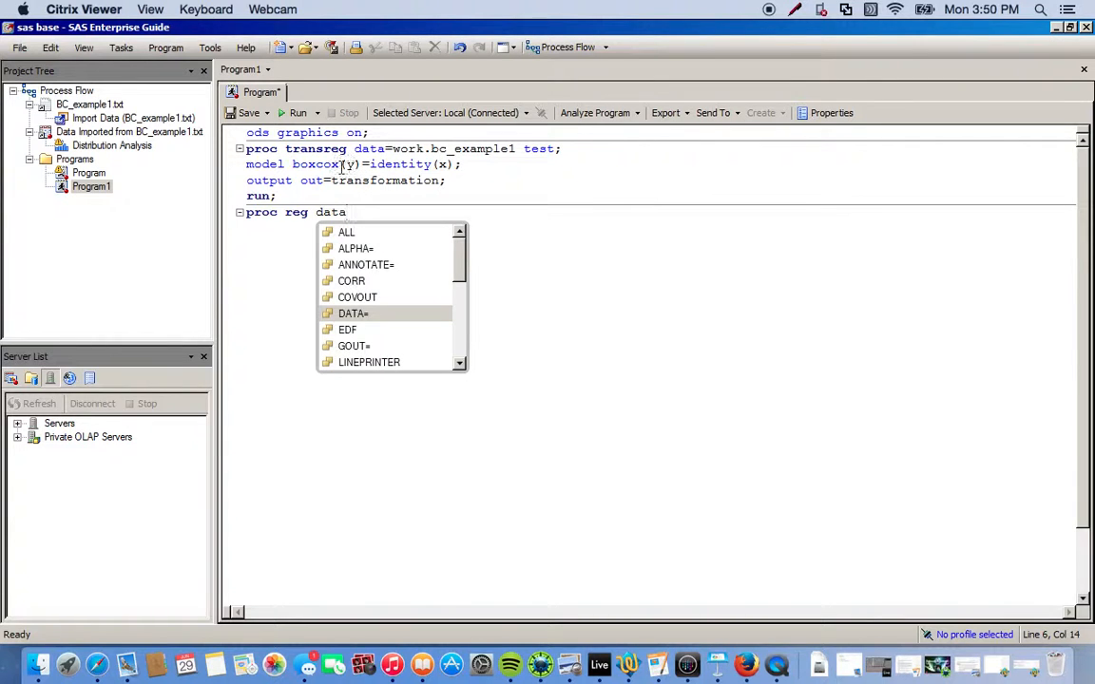
pyautogui.moveTo(494, 203)
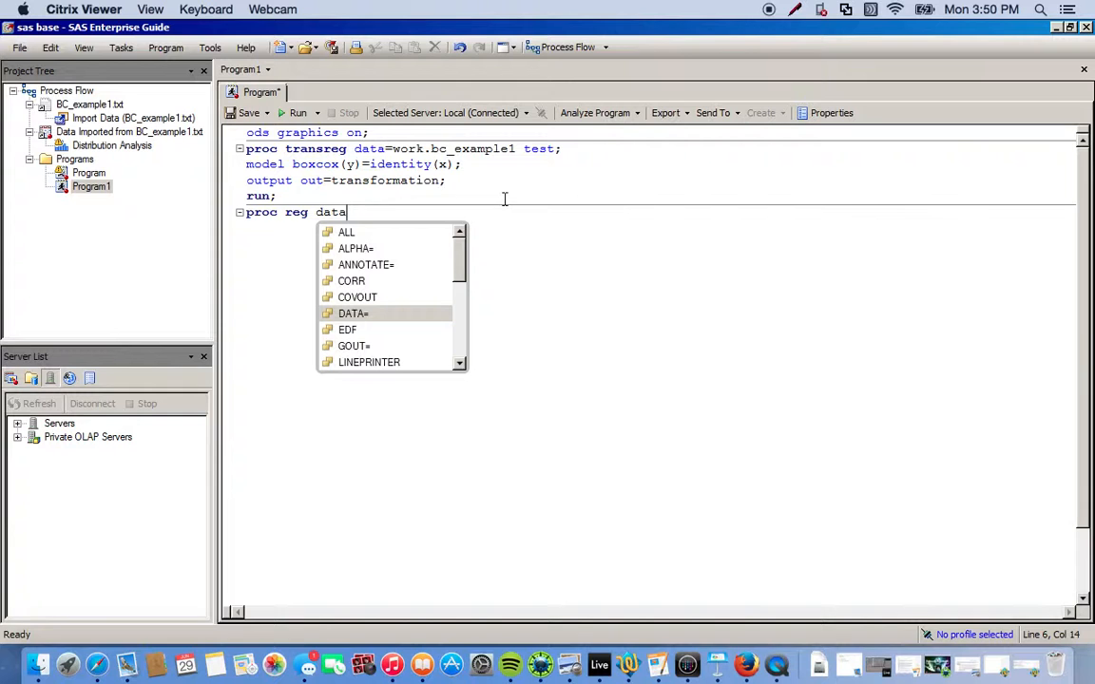
pyautogui.write('=')
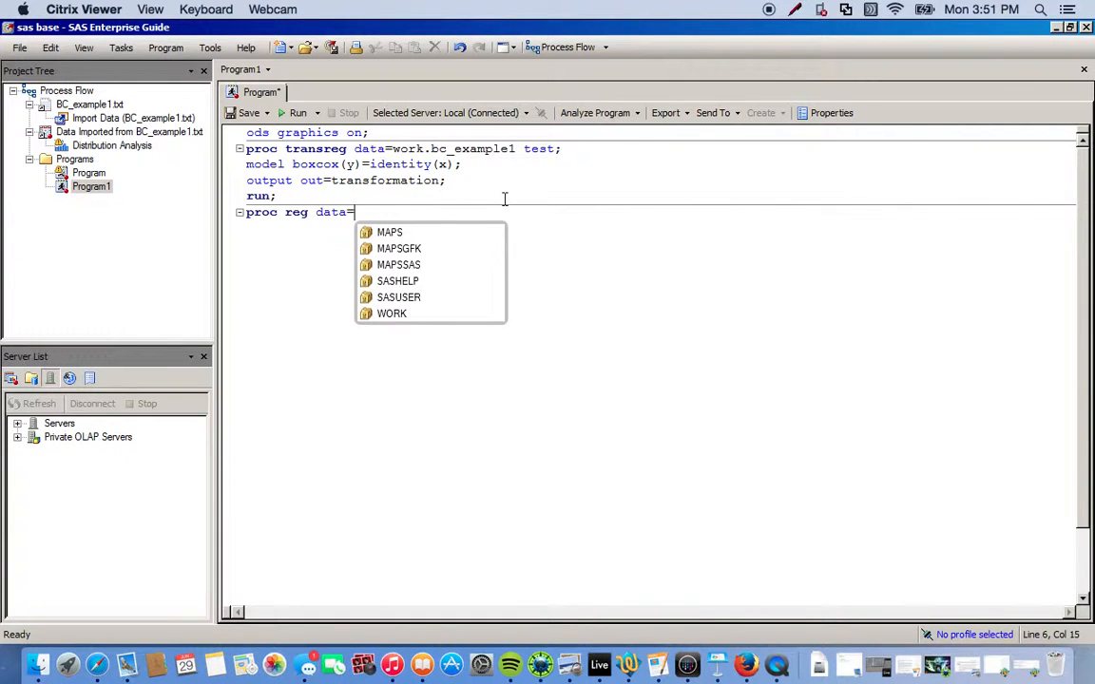
pyautogui.write('tra')
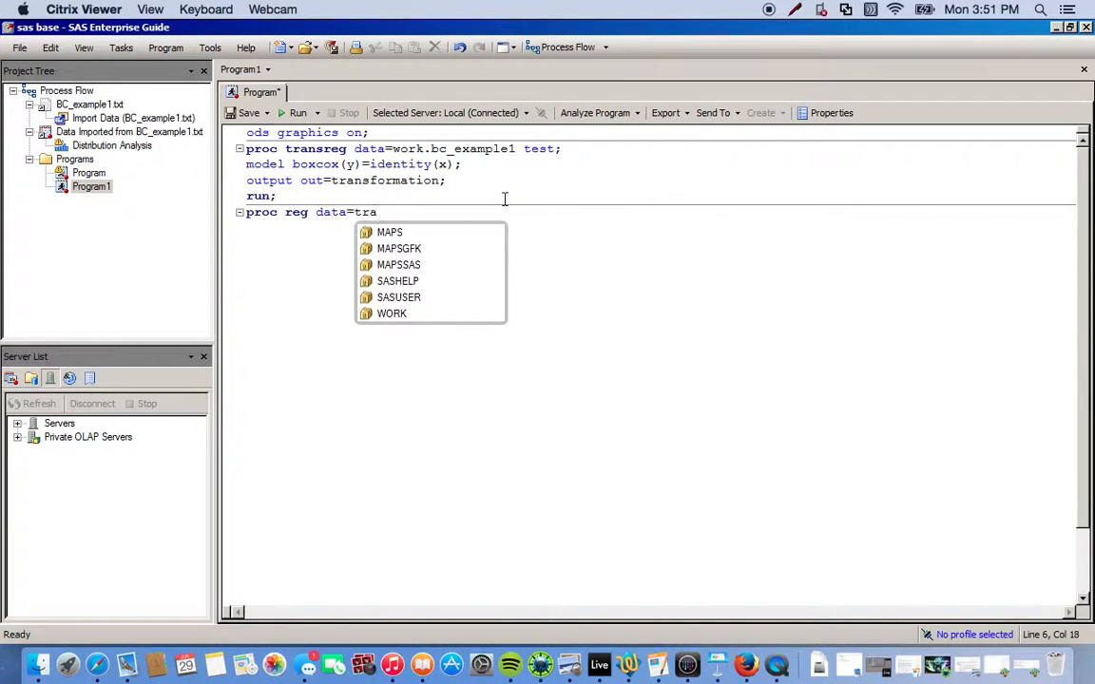
pyautogui.write('ns')
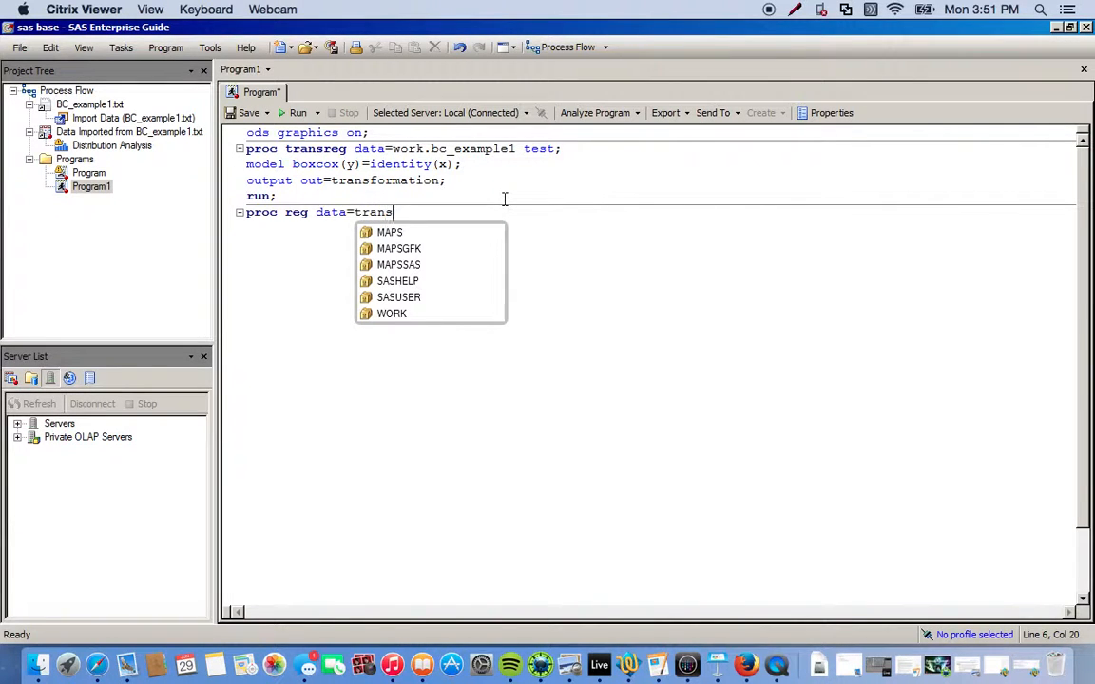
pyautogui.write('for')
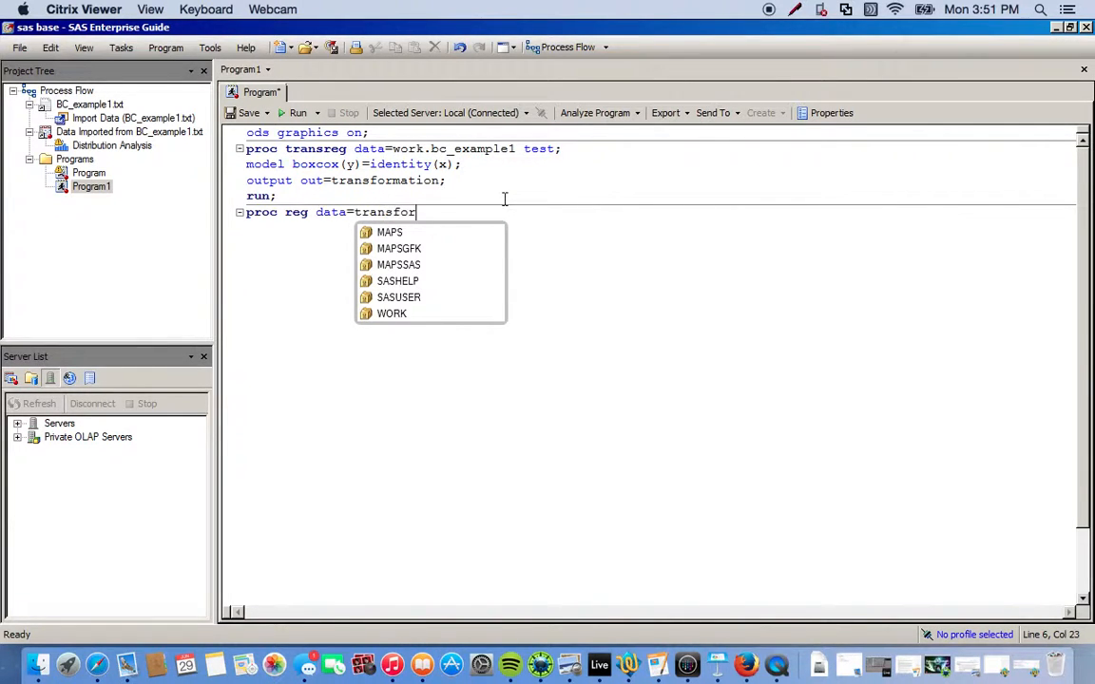
pyautogui.write('mation;')
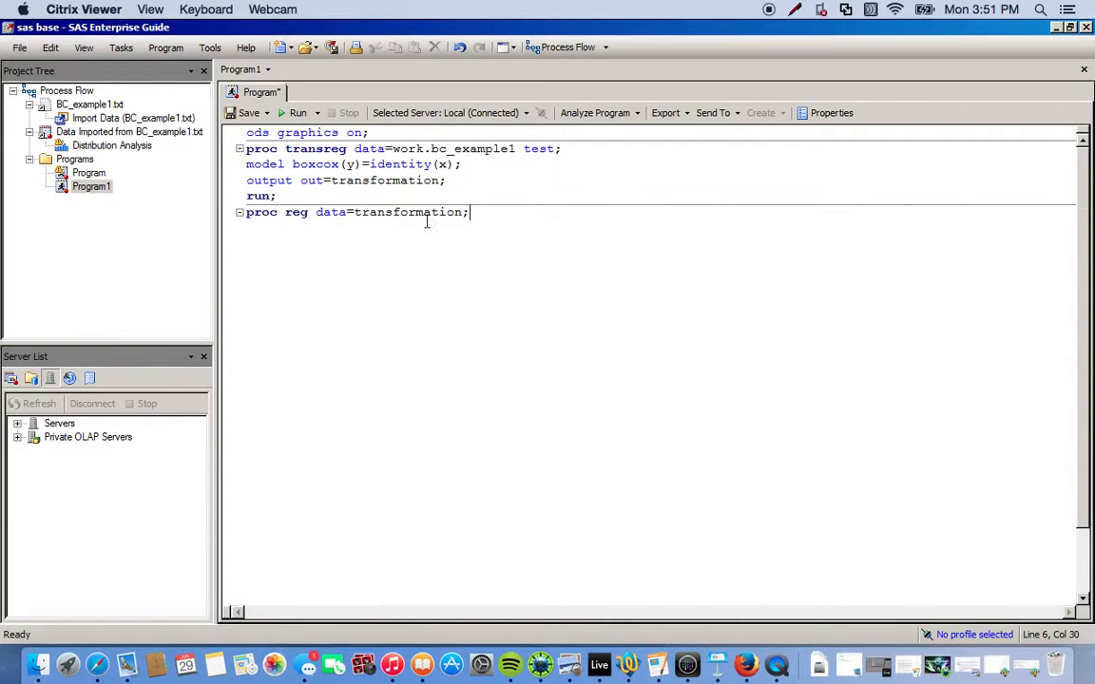
pyautogui.moveTo(403, 188)
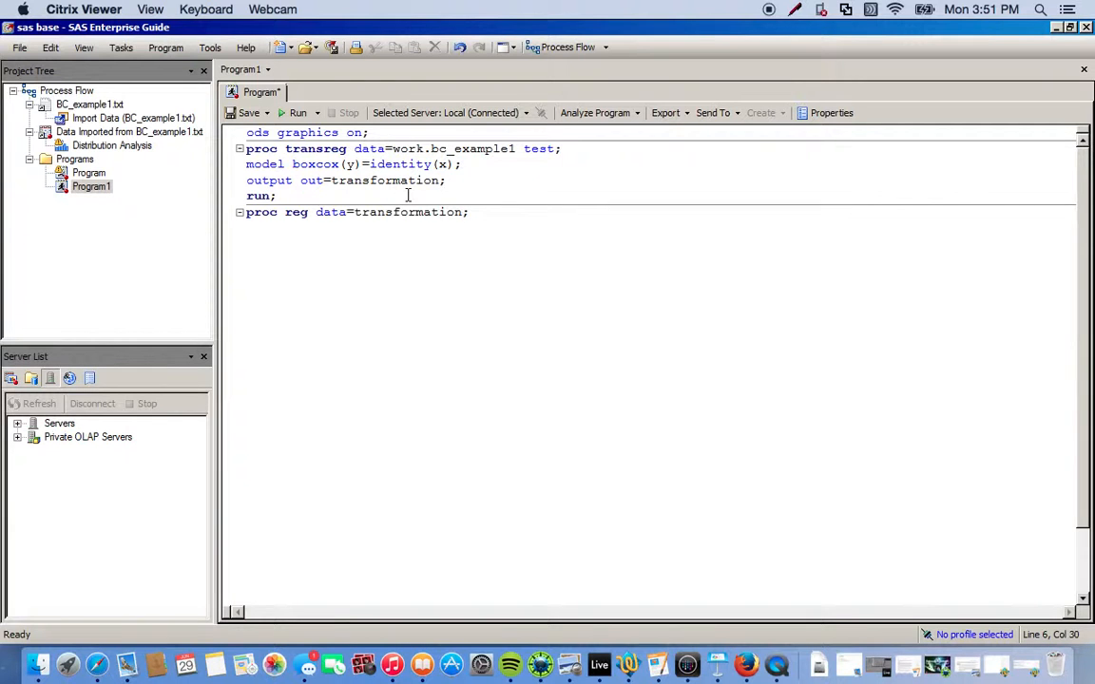
# Add 'model ty=tx;' and 'run;' to the PROC REG step.
pyautogui.write('model')
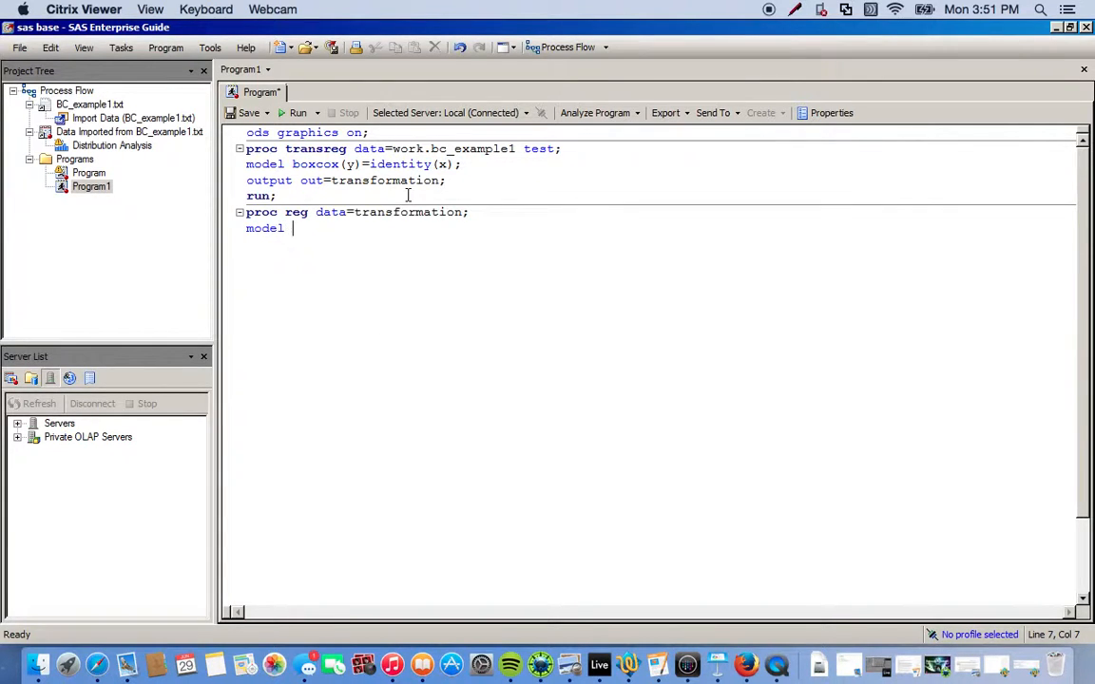
pyautogui.write('t')
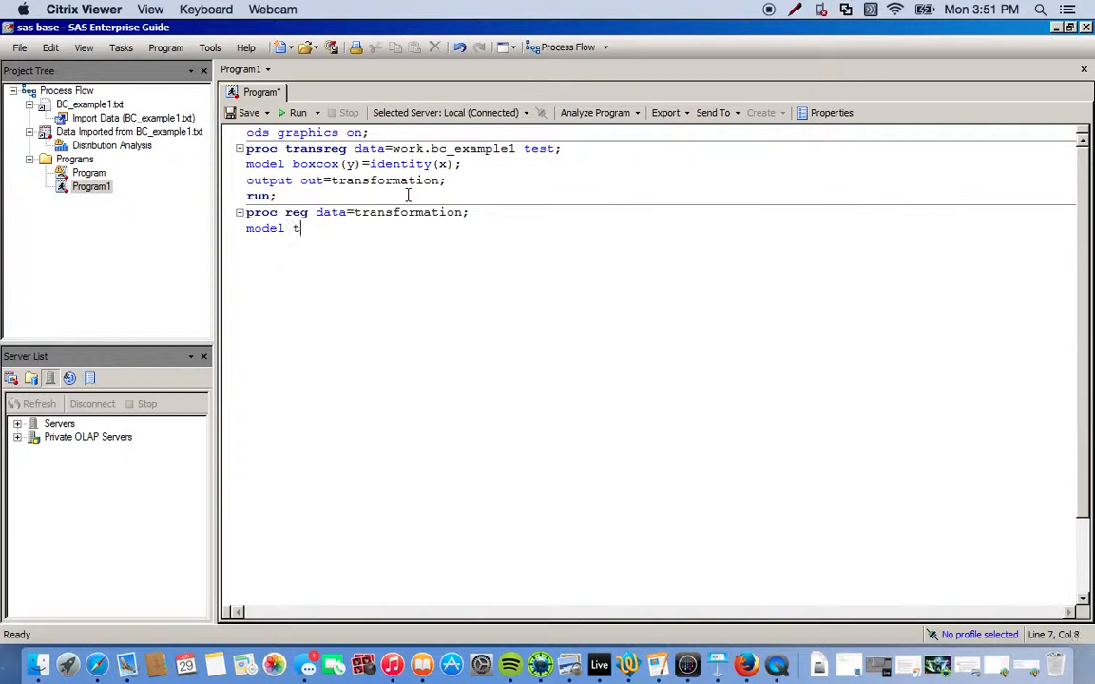
pyautogui.write('y=t')
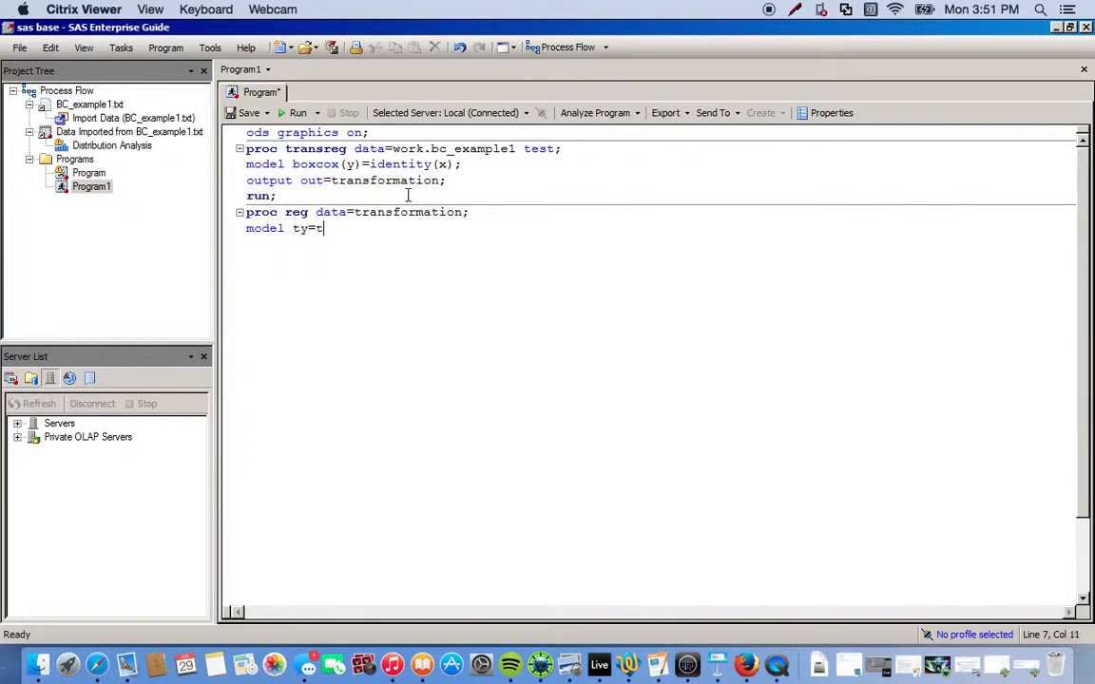
pyautogui.write('x;')
pyautogui.write('run;')
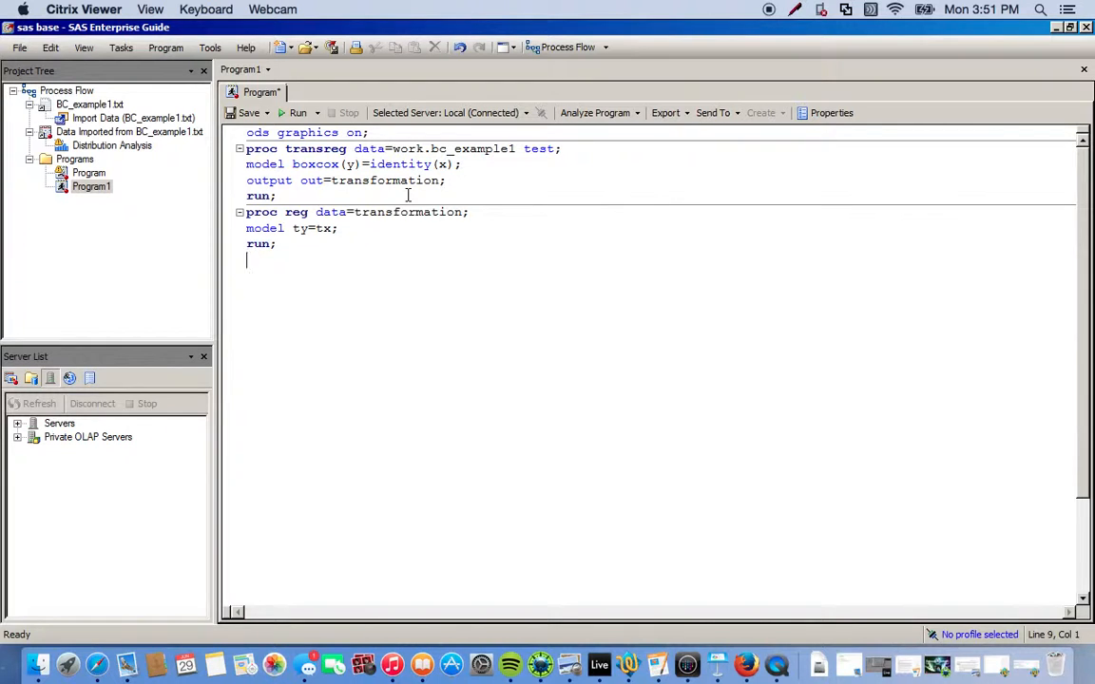
# End the program with 'ods graphics off;', choosing OFF from autocomplete.
pyautogui.write('ods')
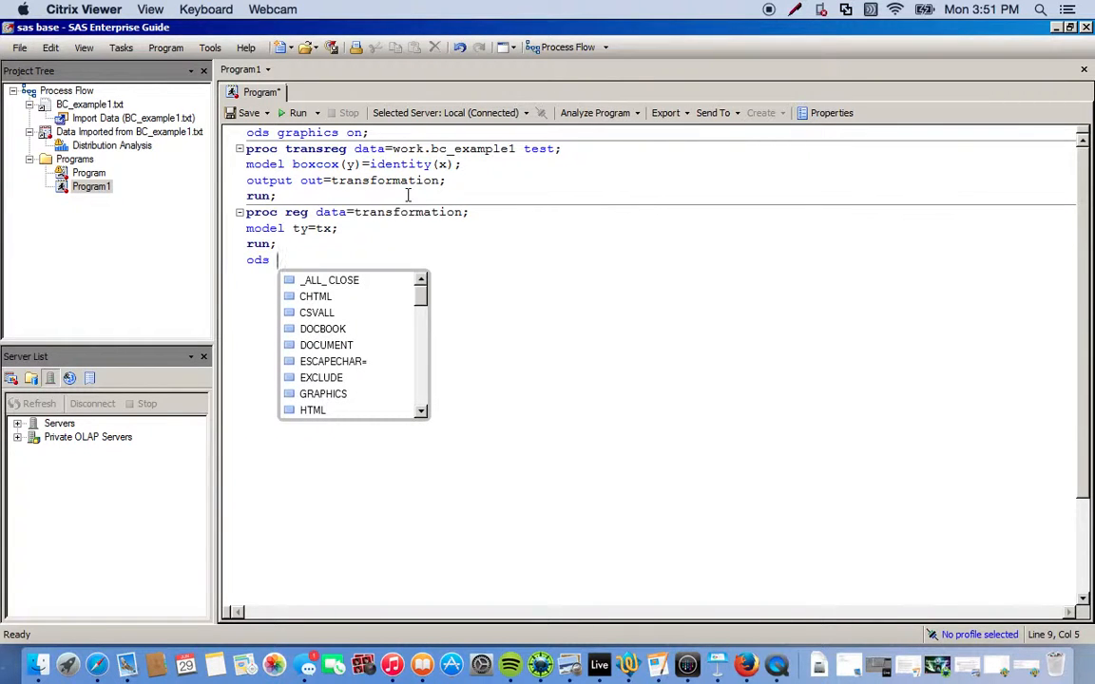
pyautogui.write('graphics o')
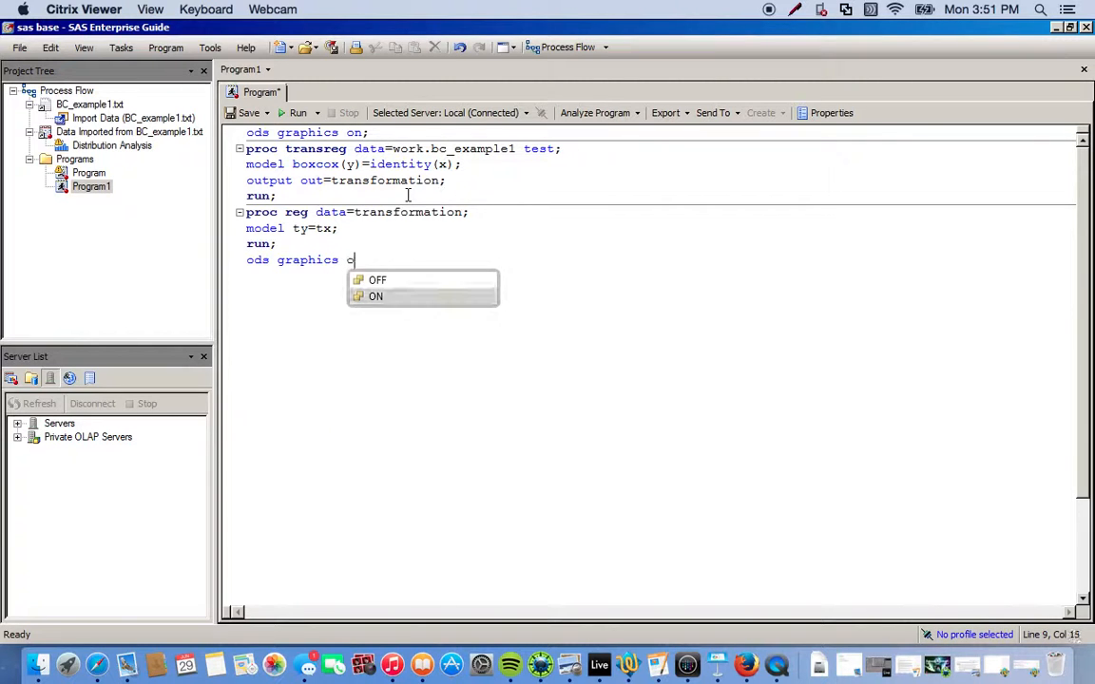
pyautogui.click(378, 279)
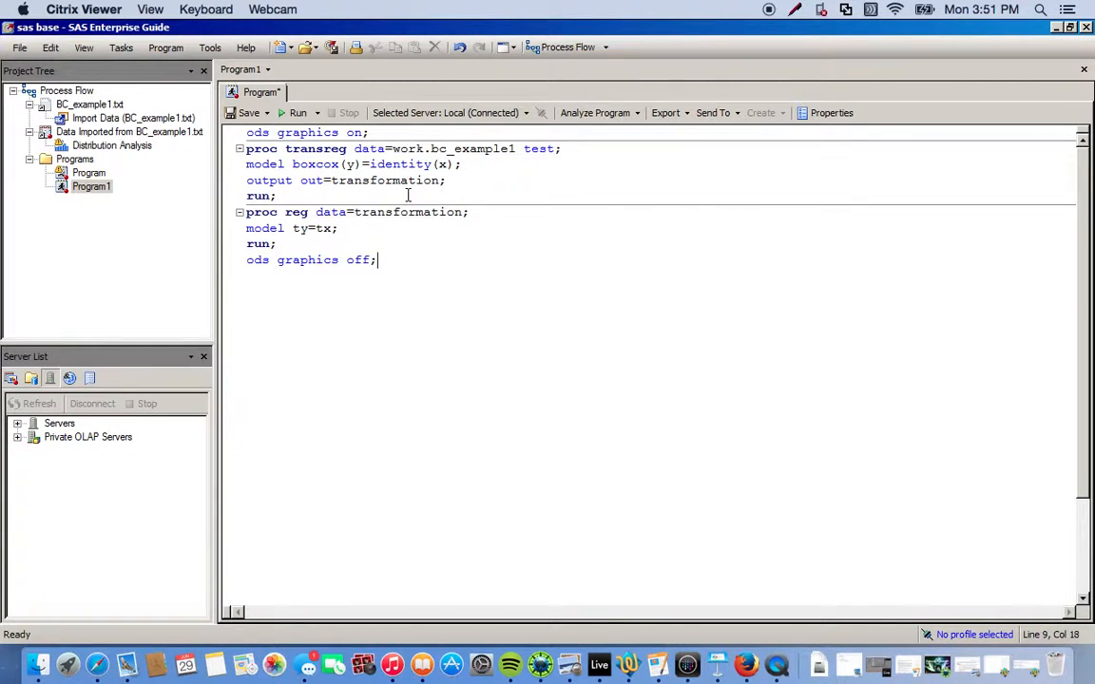
pyautogui.moveTo(299, 112)
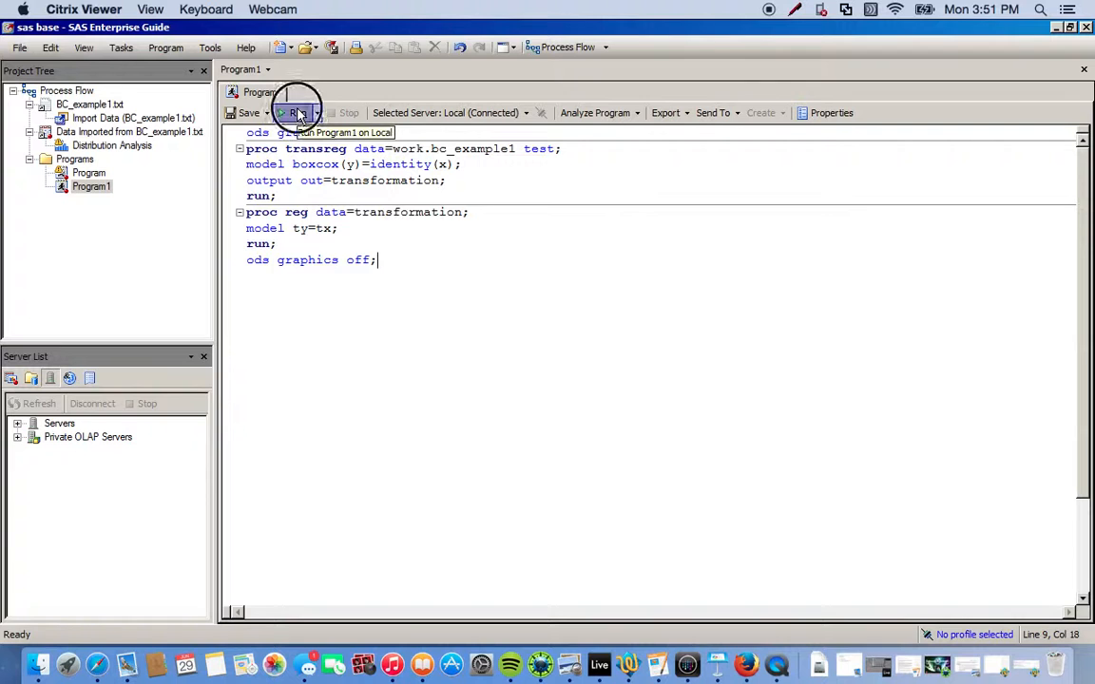
# Run the program and scroll through the Box-Cox, ANOVA and parameter estimate results.
pyautogui.click(298, 112)
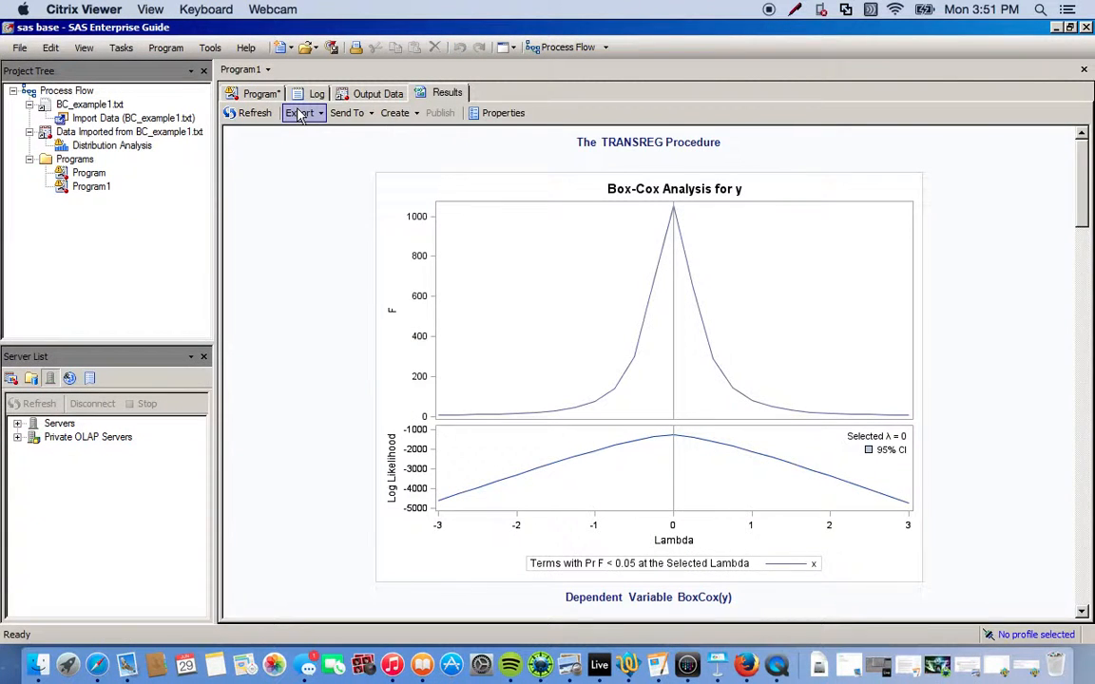
pyautogui.moveTo(1086, 251)
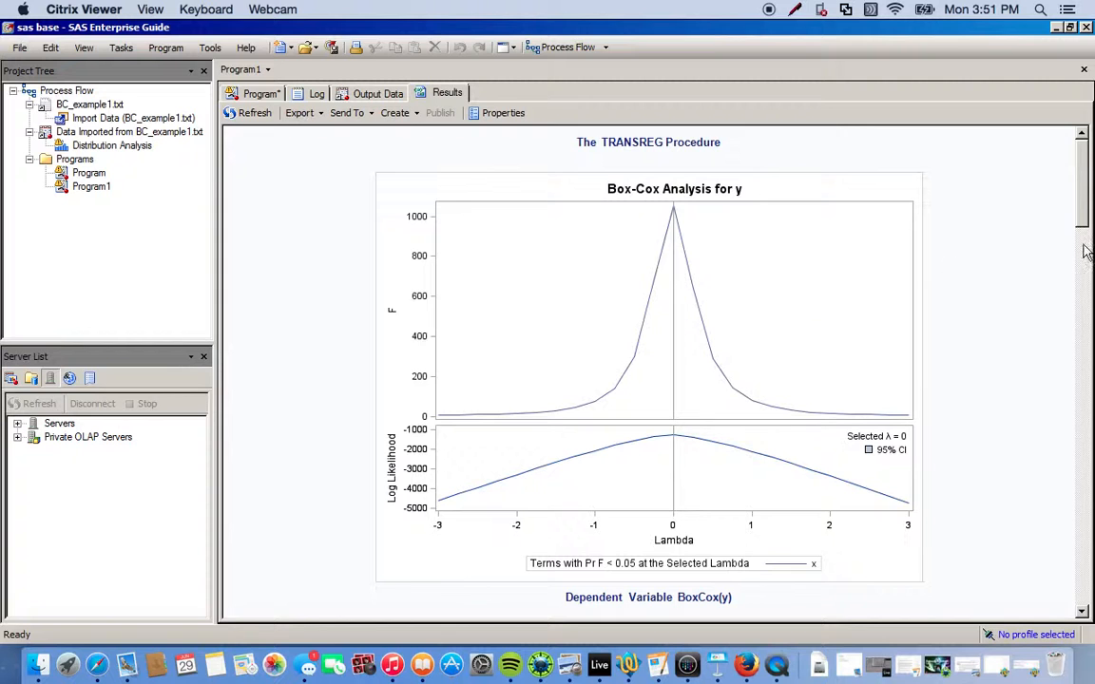
pyautogui.scroll(-3)
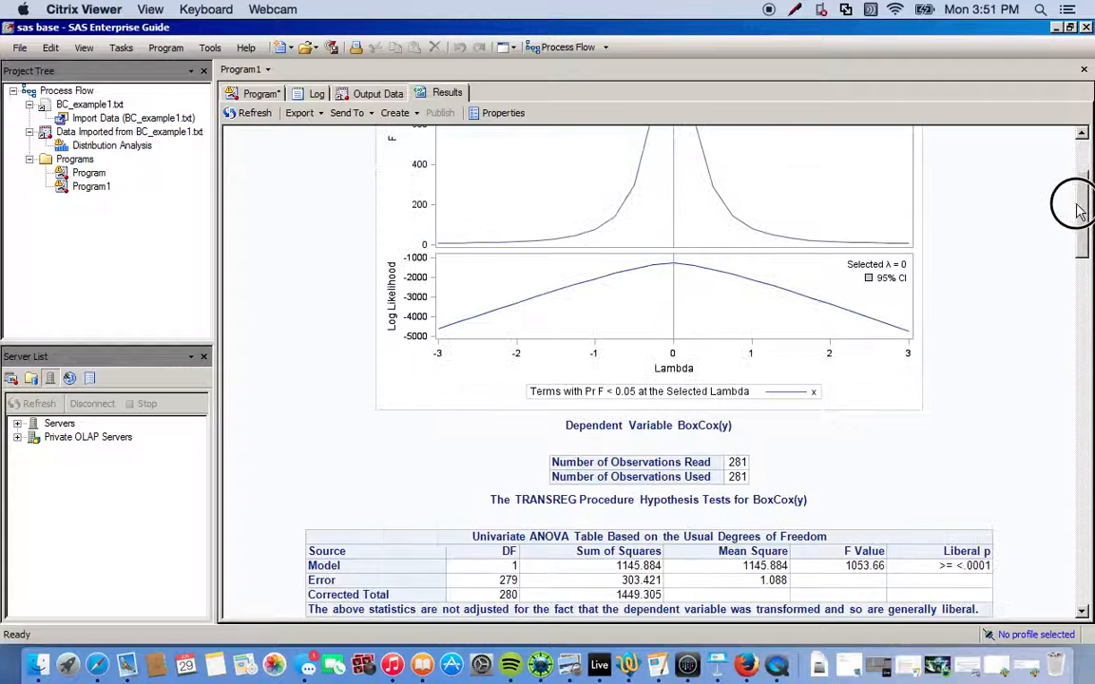
pyautogui.scroll(-3)
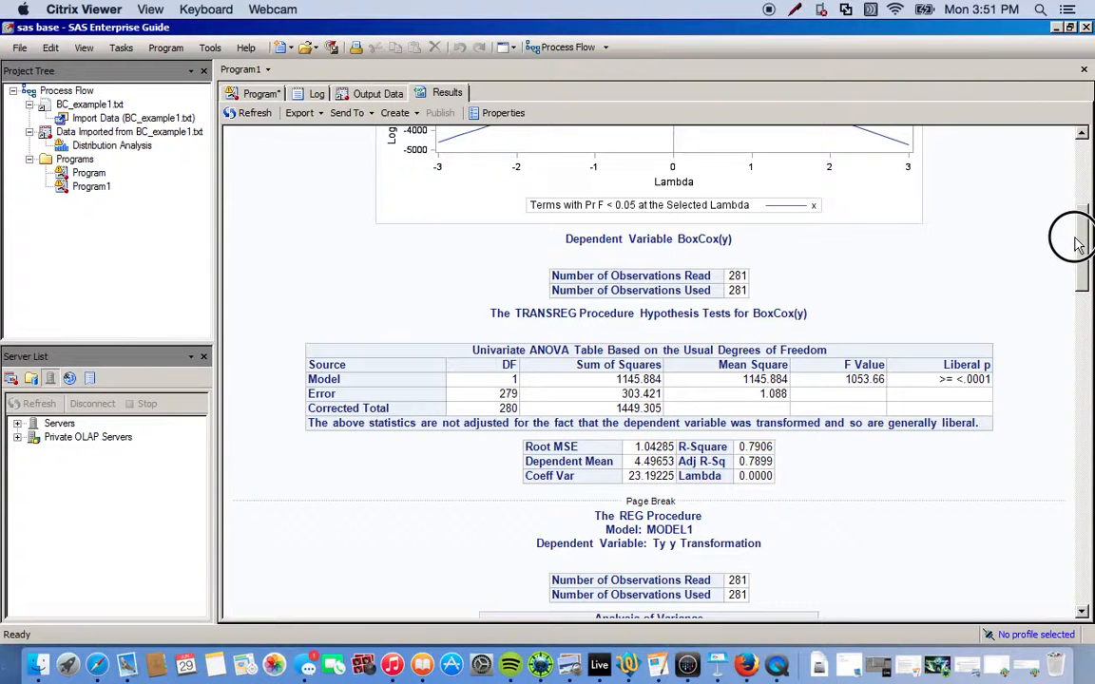
pyautogui.scroll(-3)
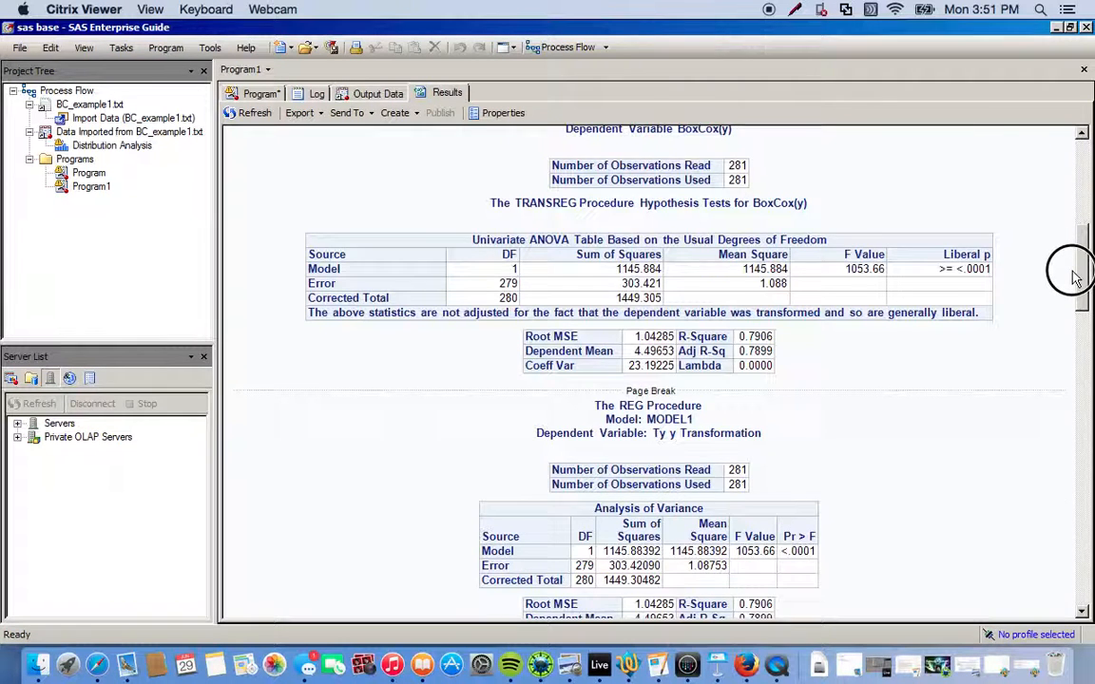
pyautogui.scroll(-3)
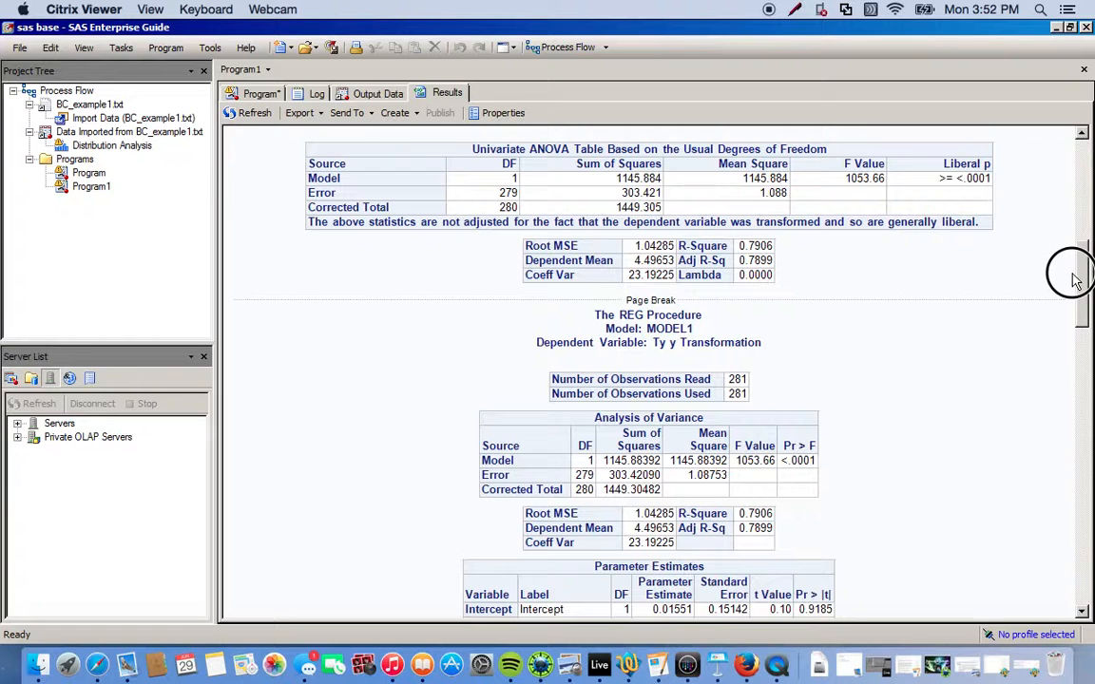
pyautogui.scroll(-3)
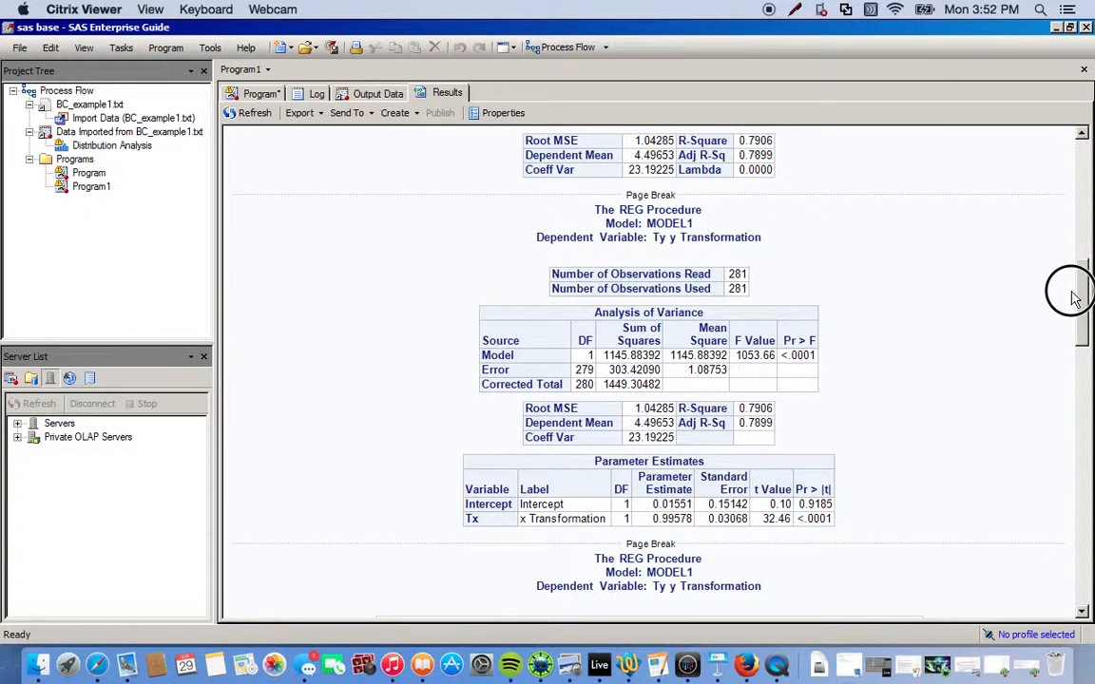
# Scroll to Ty's fit diagnostics and fit plot, then check the zero-error log summary.
pyautogui.scroll(-3)
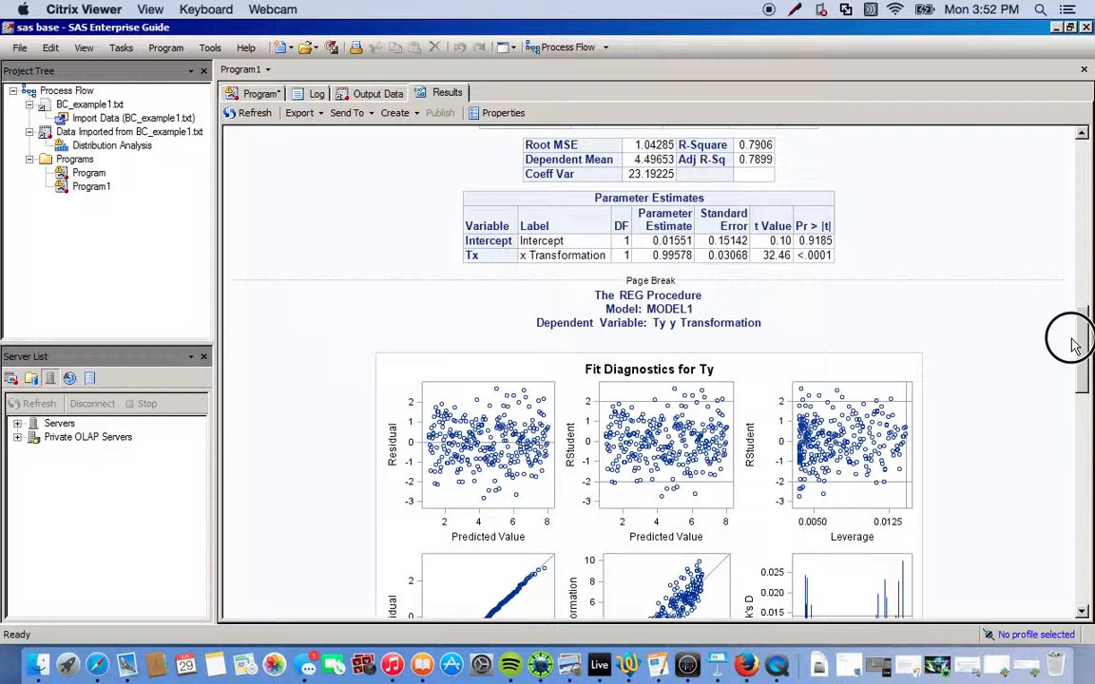
pyautogui.moveTo(1069, 342)
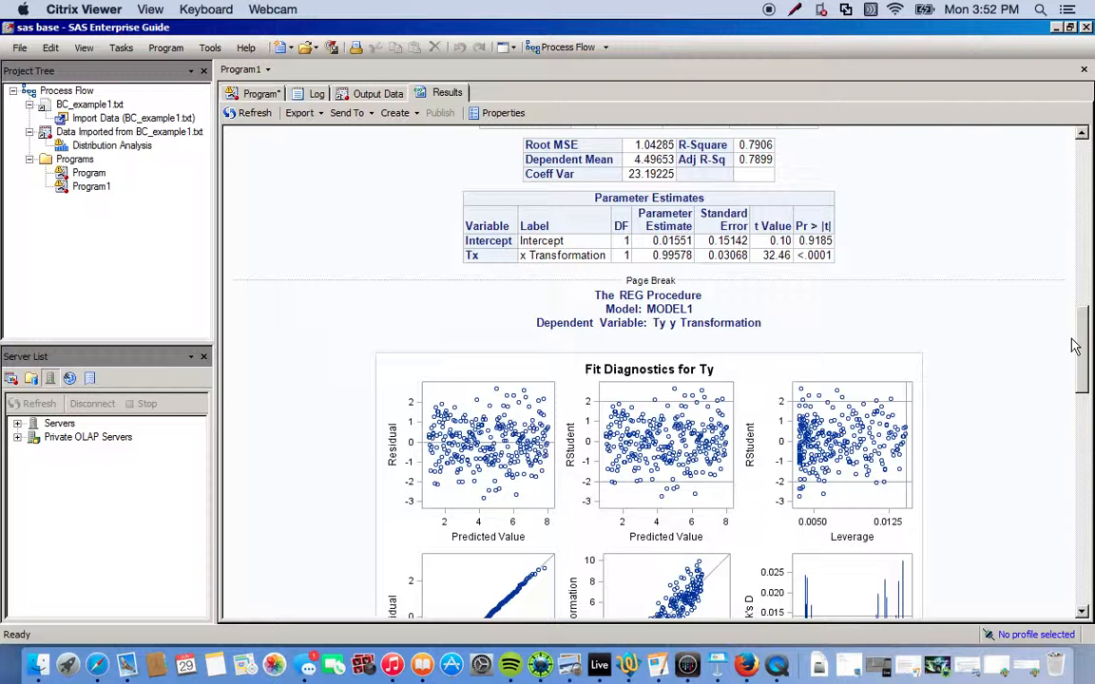
pyautogui.scroll(-3)
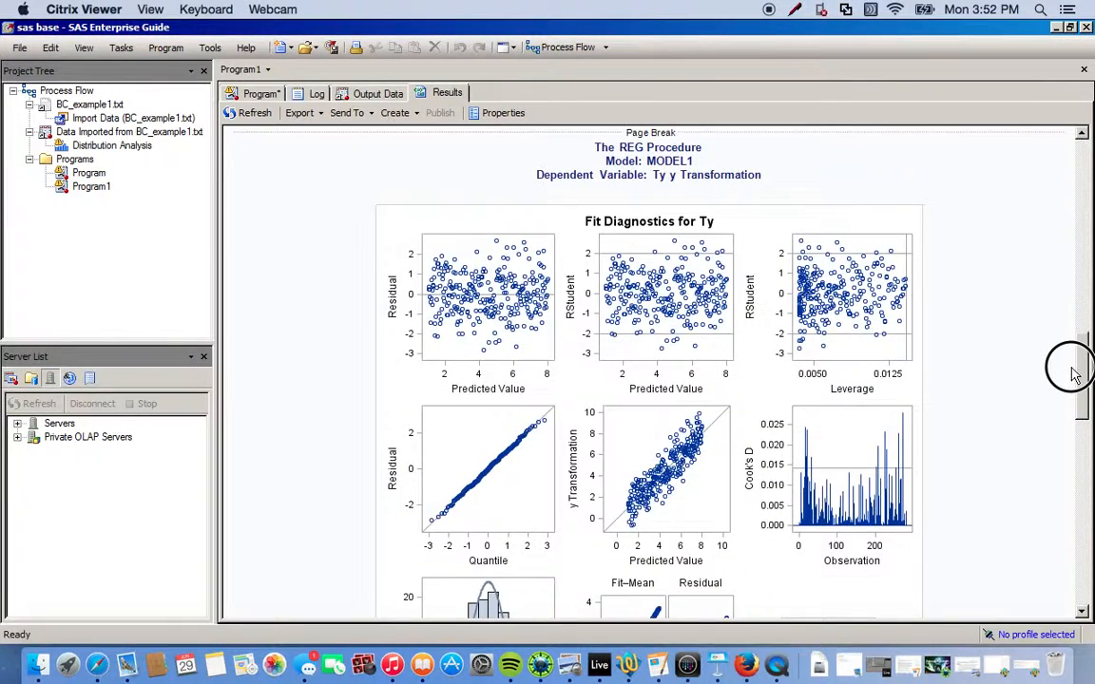
pyautogui.scroll(-3)
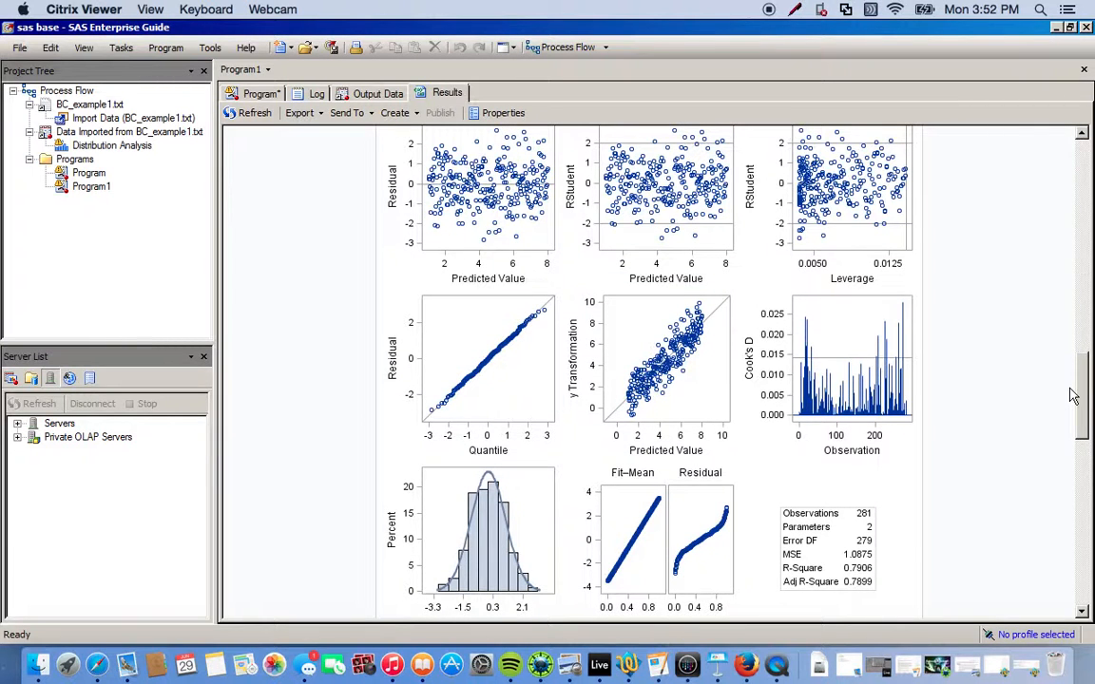
pyautogui.scroll(-3)
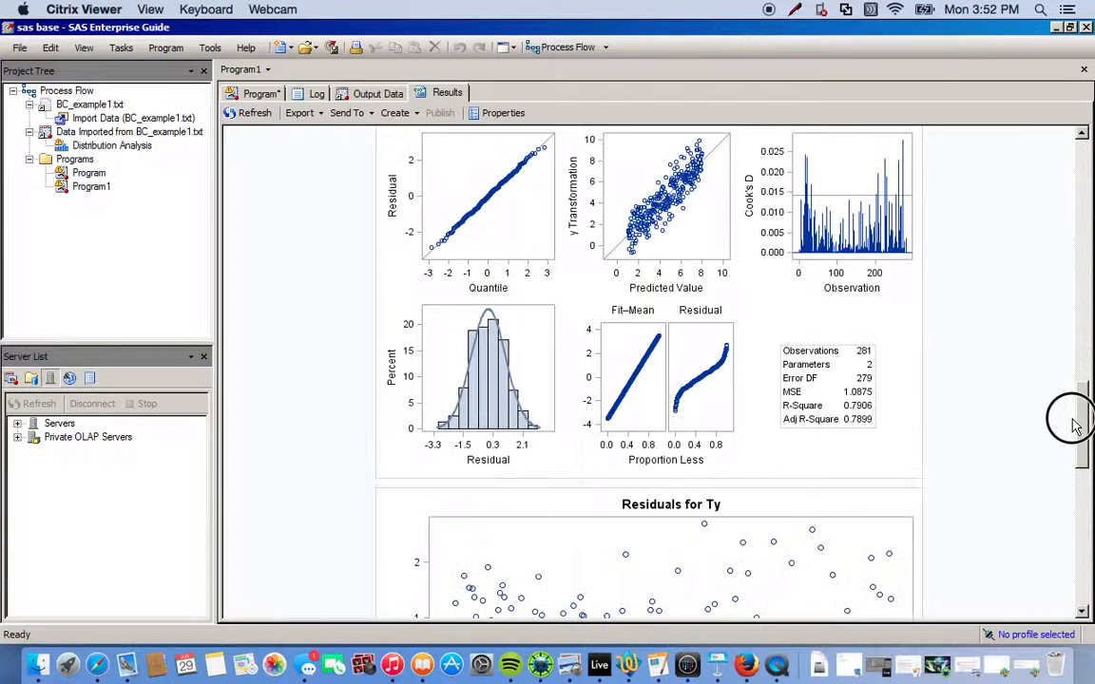
pyautogui.scroll(-3)
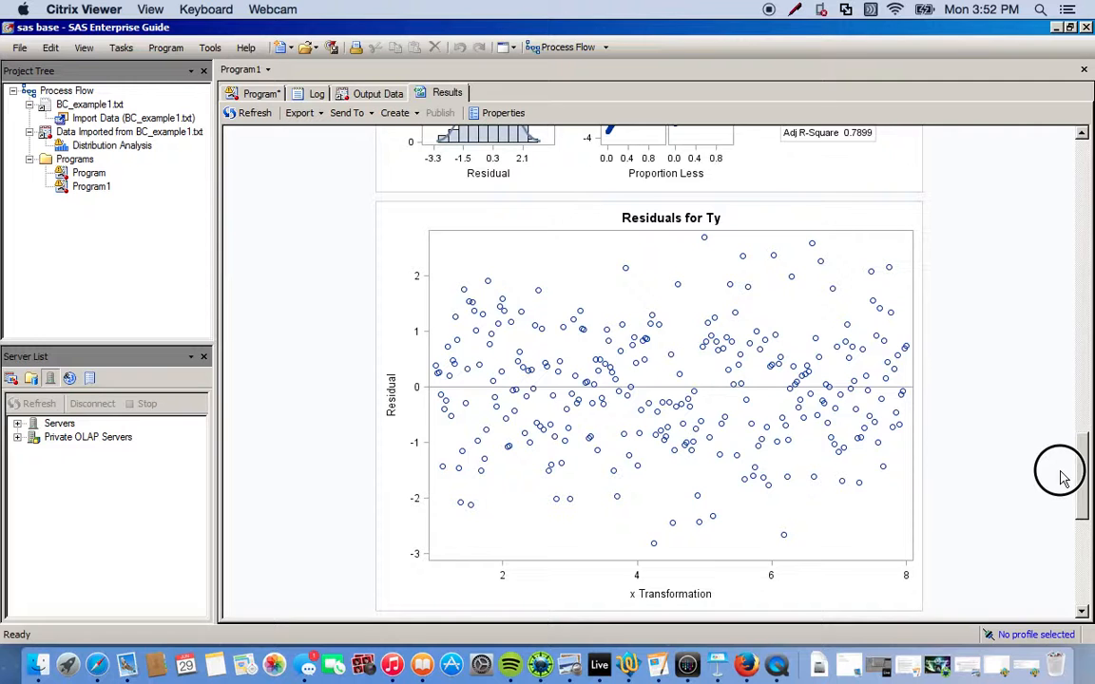
pyautogui.scroll(-3)
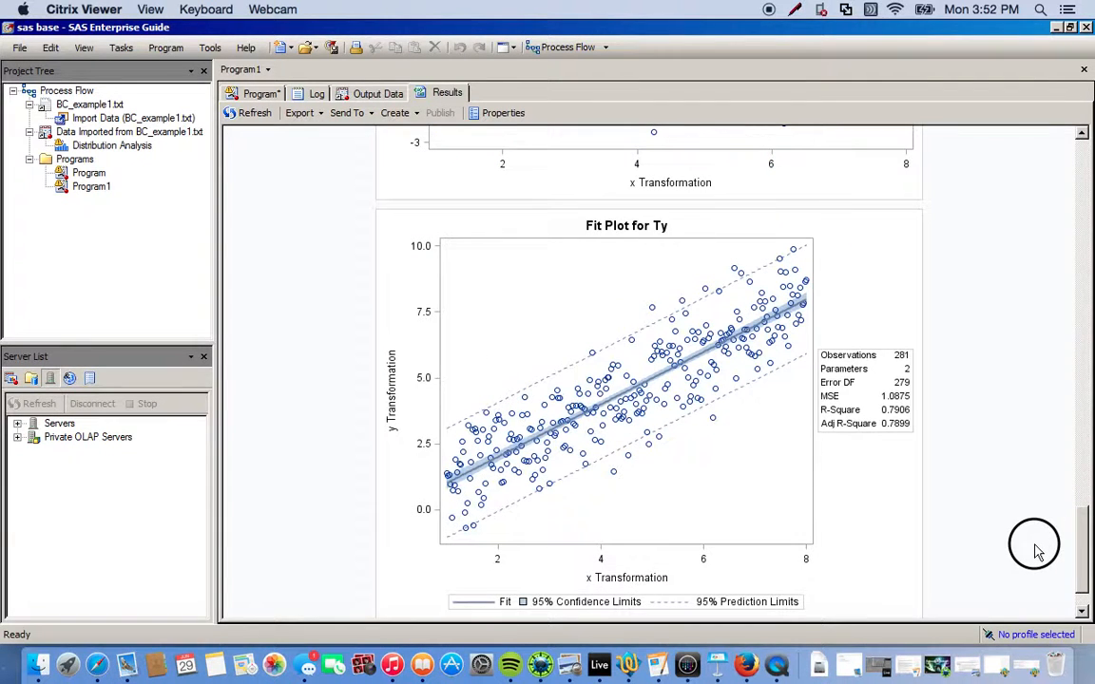
pyautogui.moveTo(1083, 537)
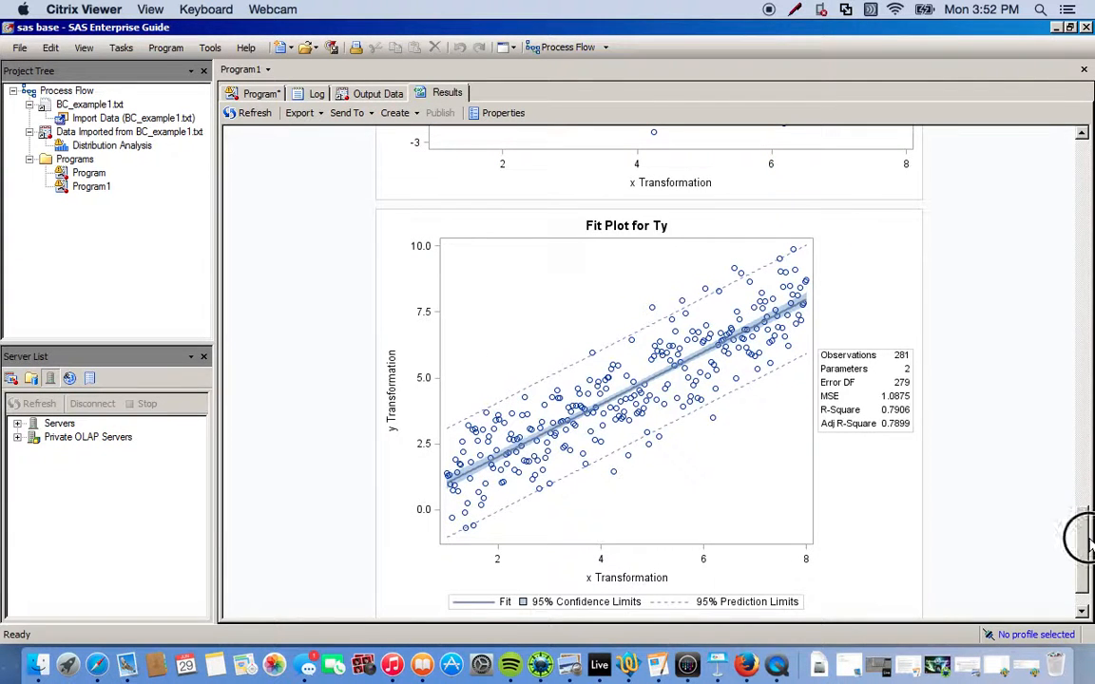
pyautogui.click(260, 93)
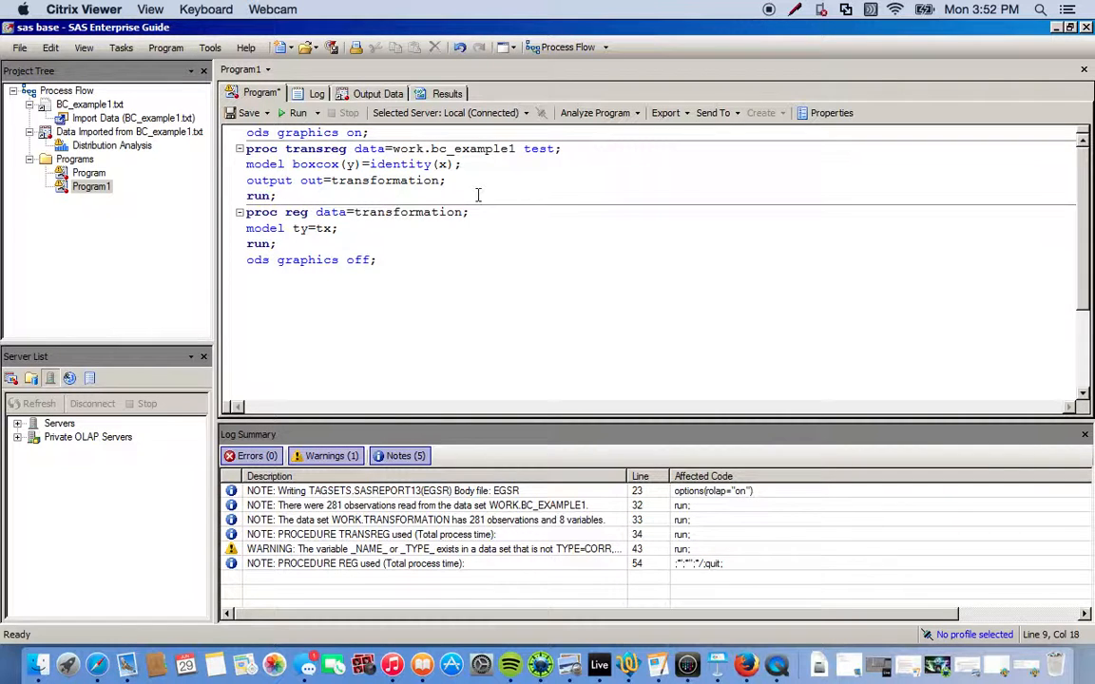
pyautogui.moveTo(352, 306)
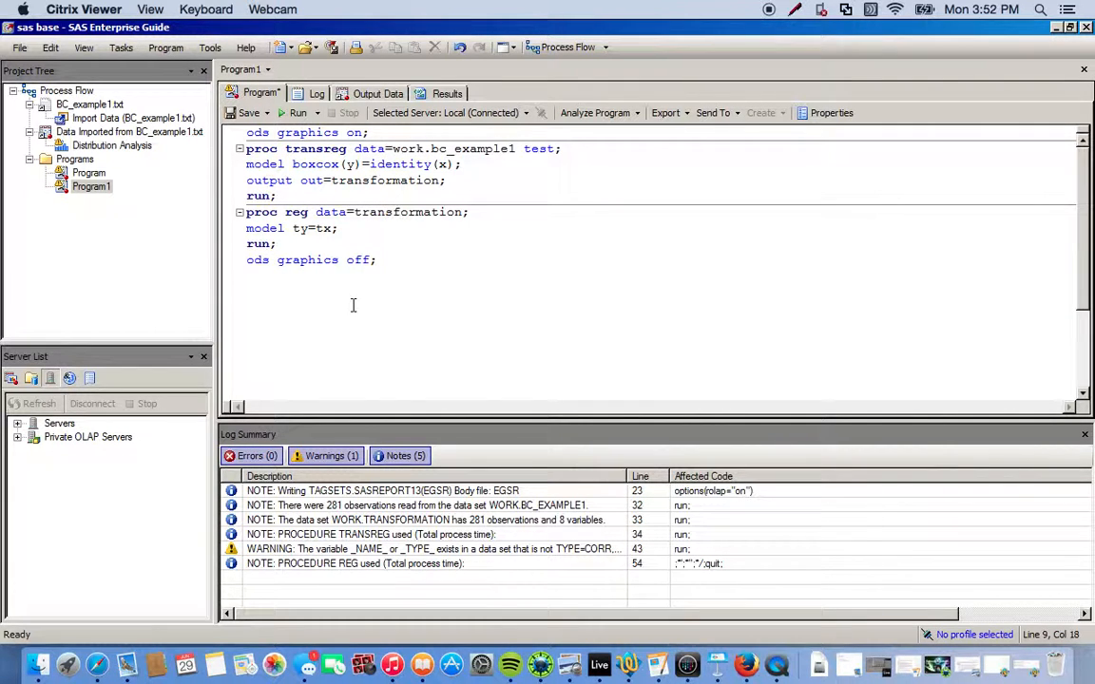